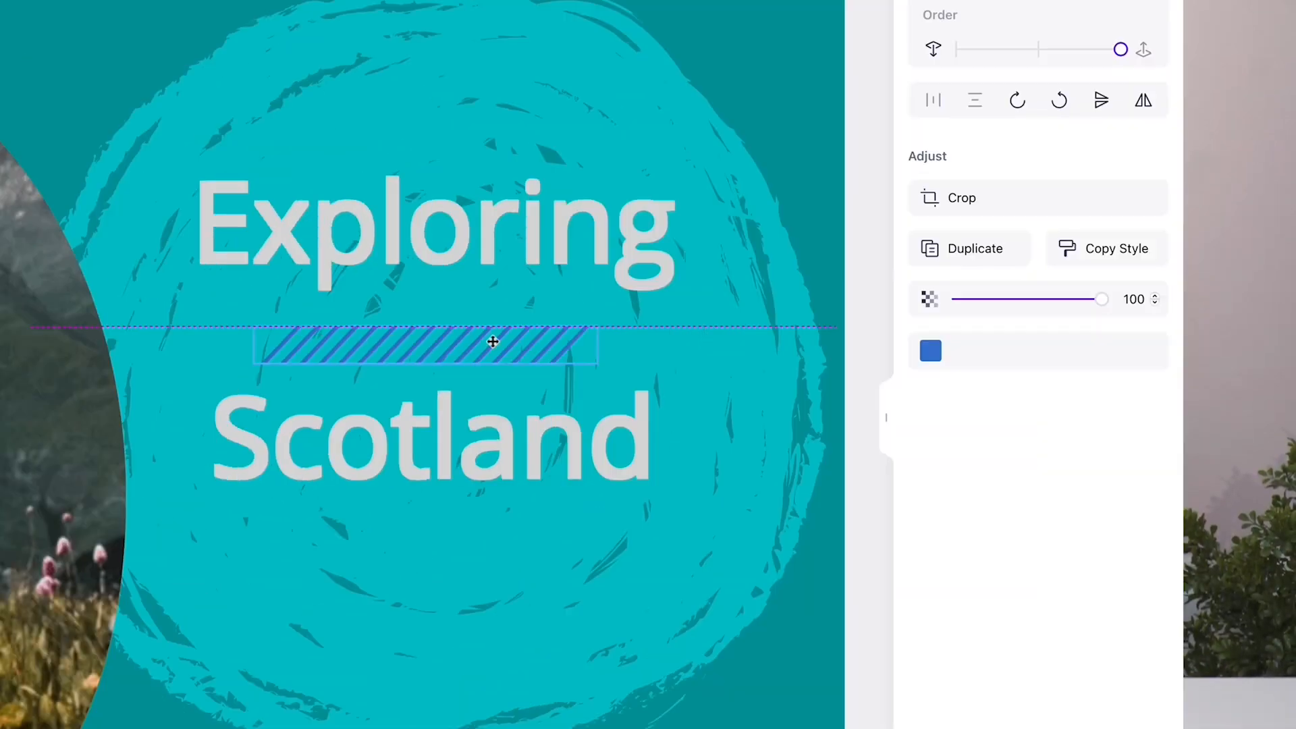
Search YouTube for 'scotland travel vlog' and scroll through the result thumbnails.
left_click(1246, 359)
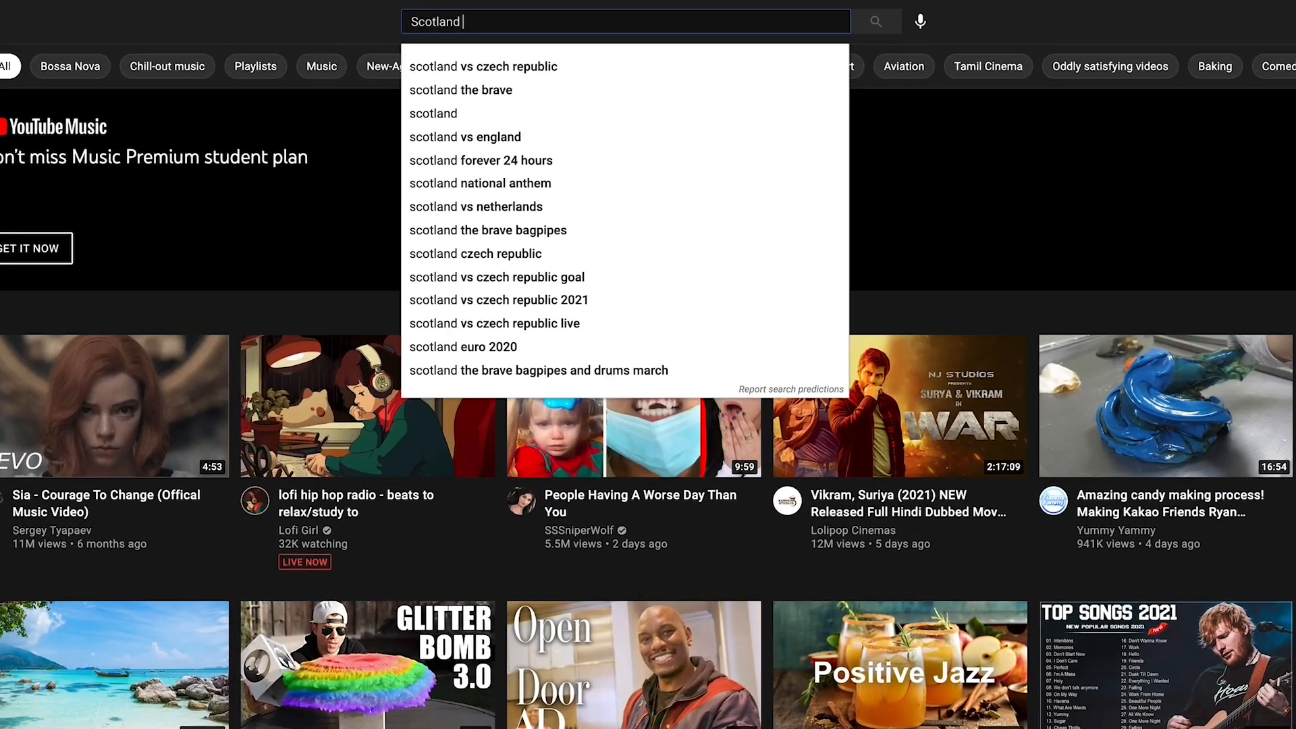
type("Travel Vlog")
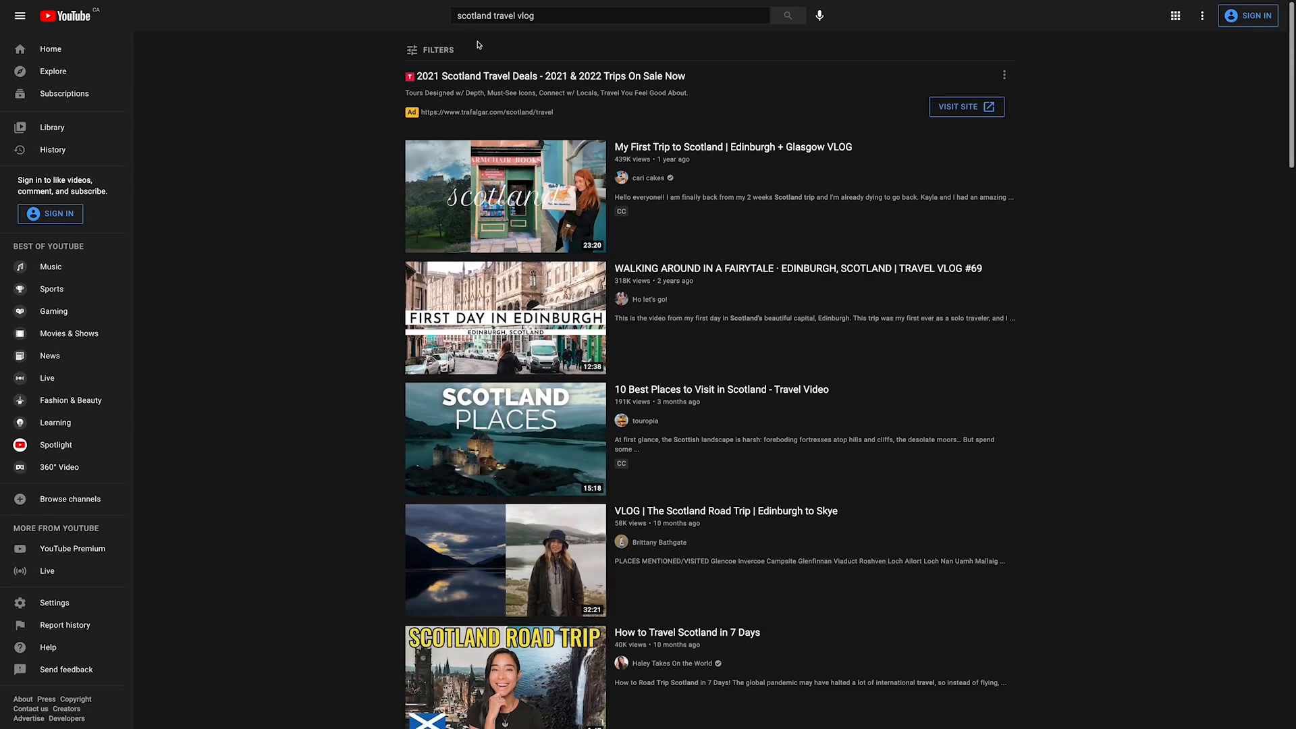
scroll("down", 3)
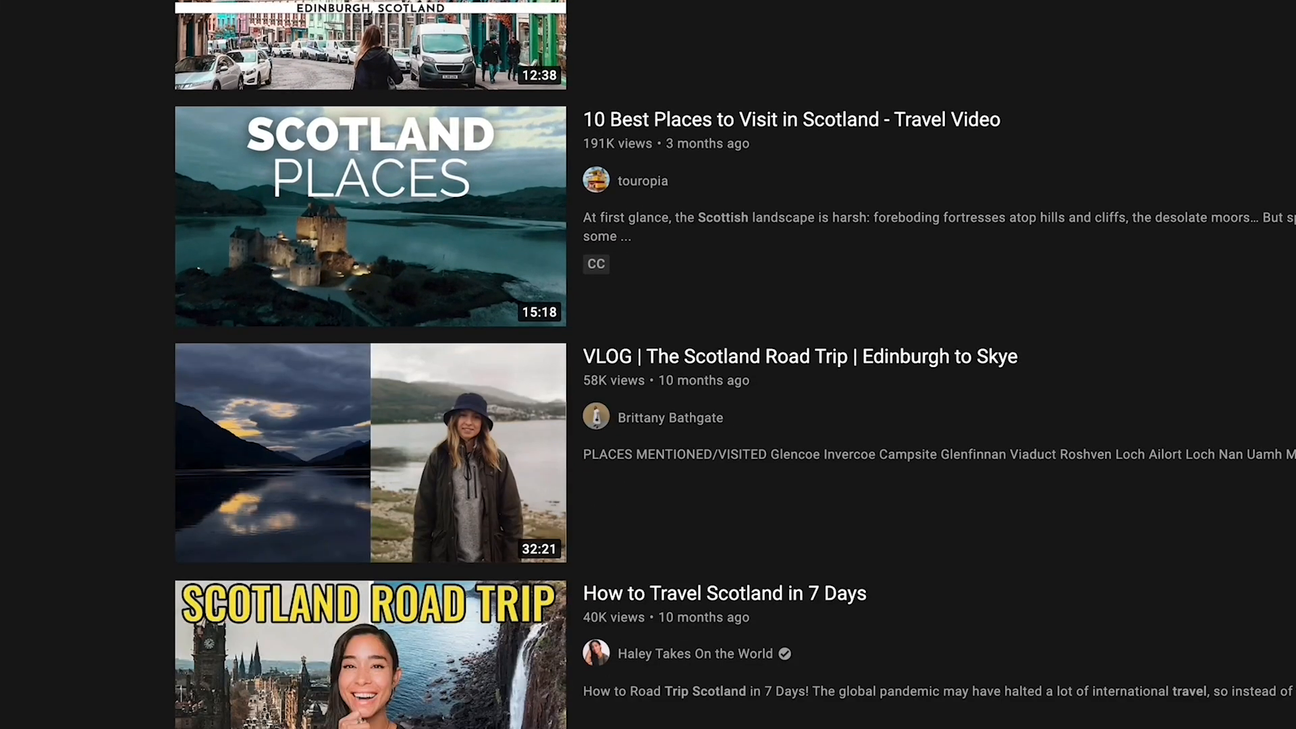
scroll("down", 3)
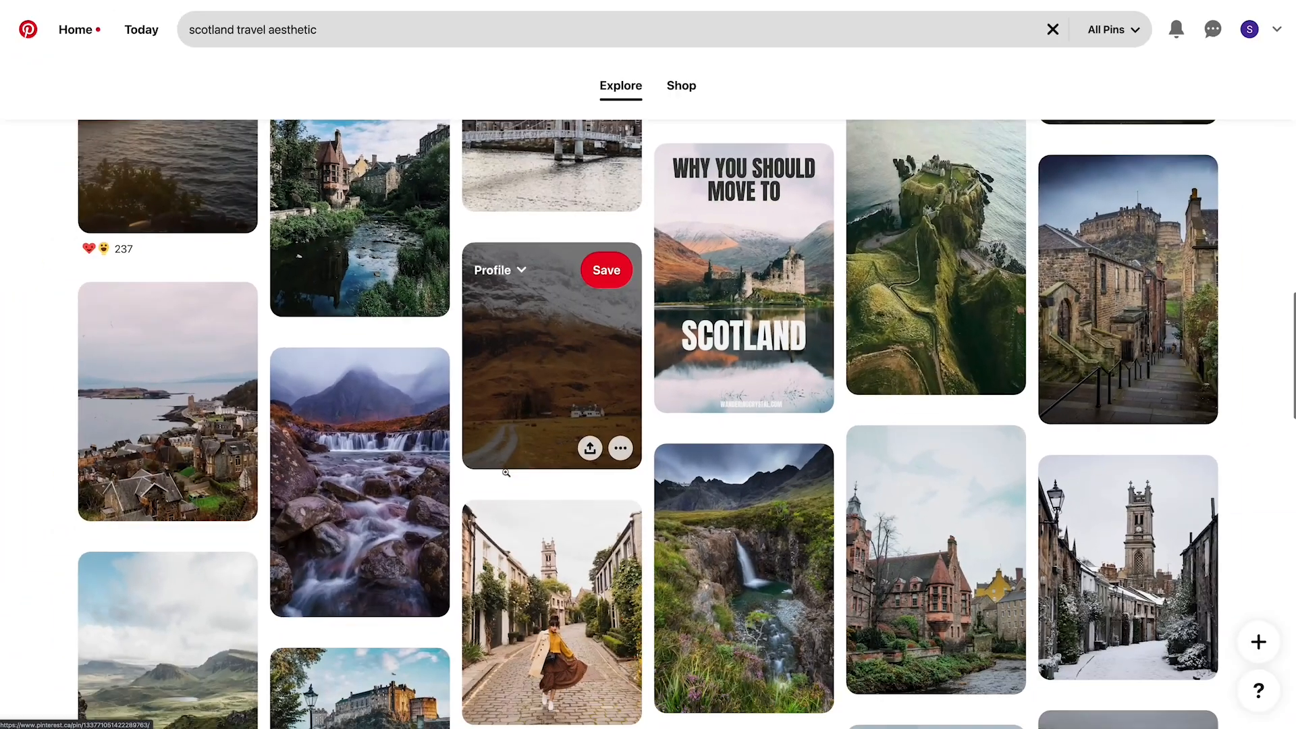
Save the dark waterfall pin to a new board named 'Thumbnail Moodboard'.
scroll("down", 3)
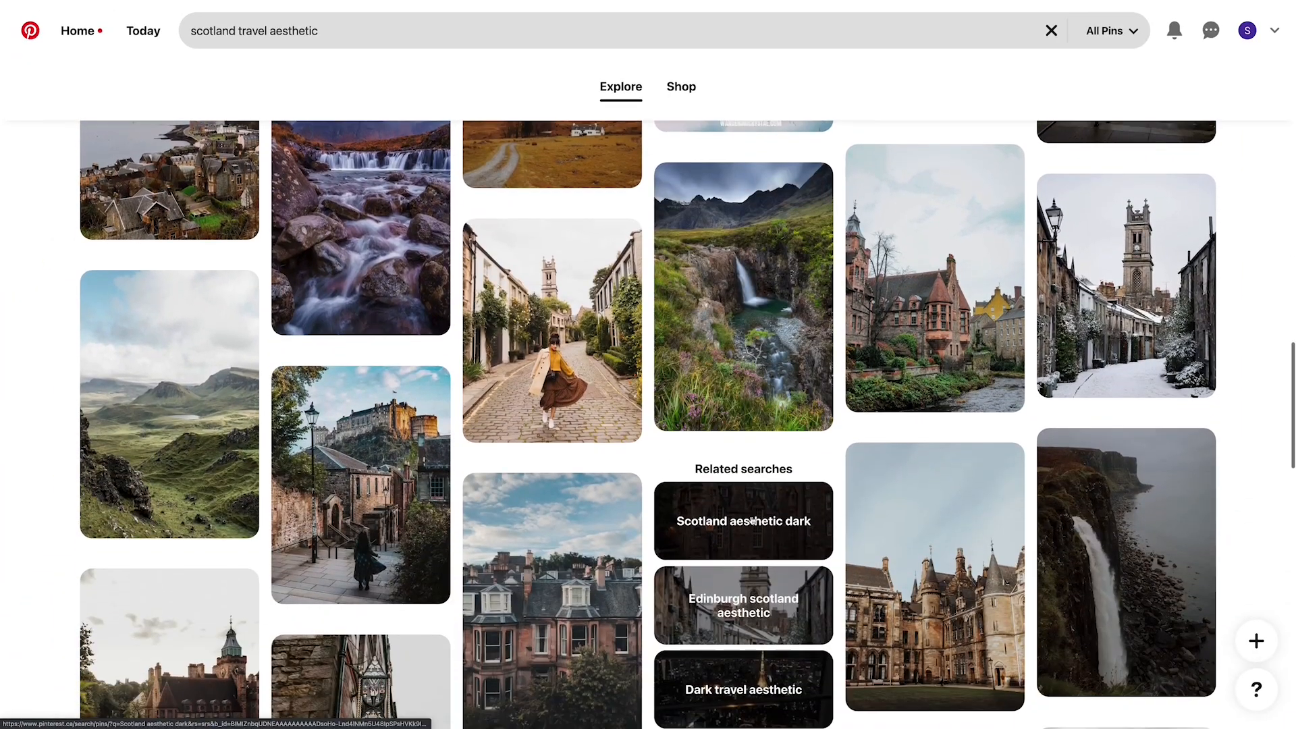
scroll("down", 3)
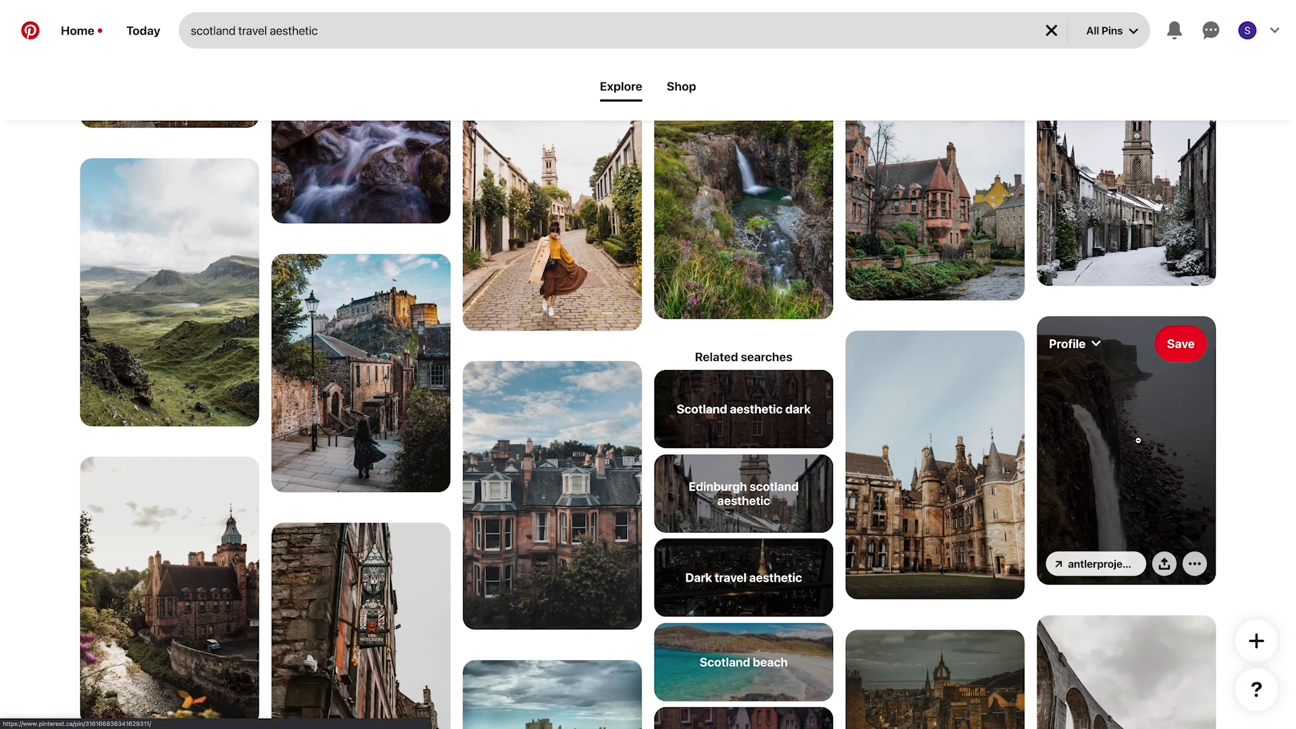
left_click(1125, 447)
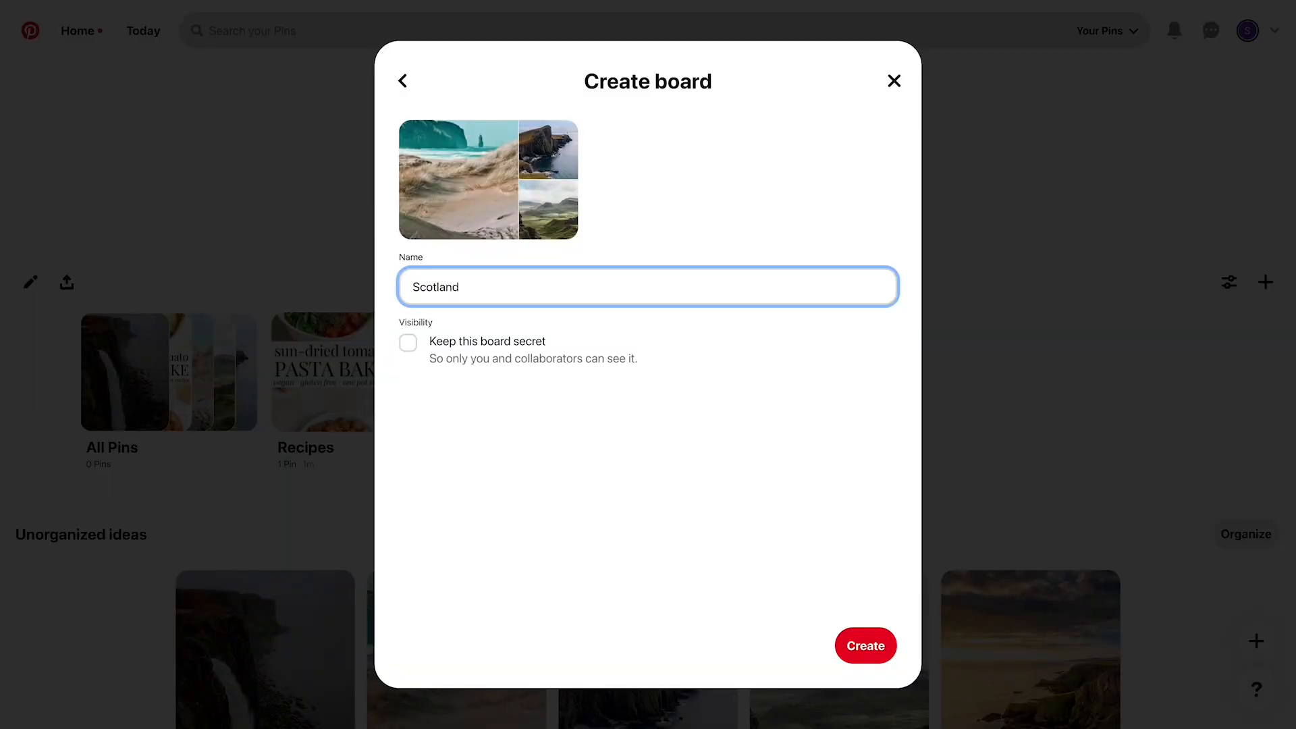
type("Thumbnail Moodboard")
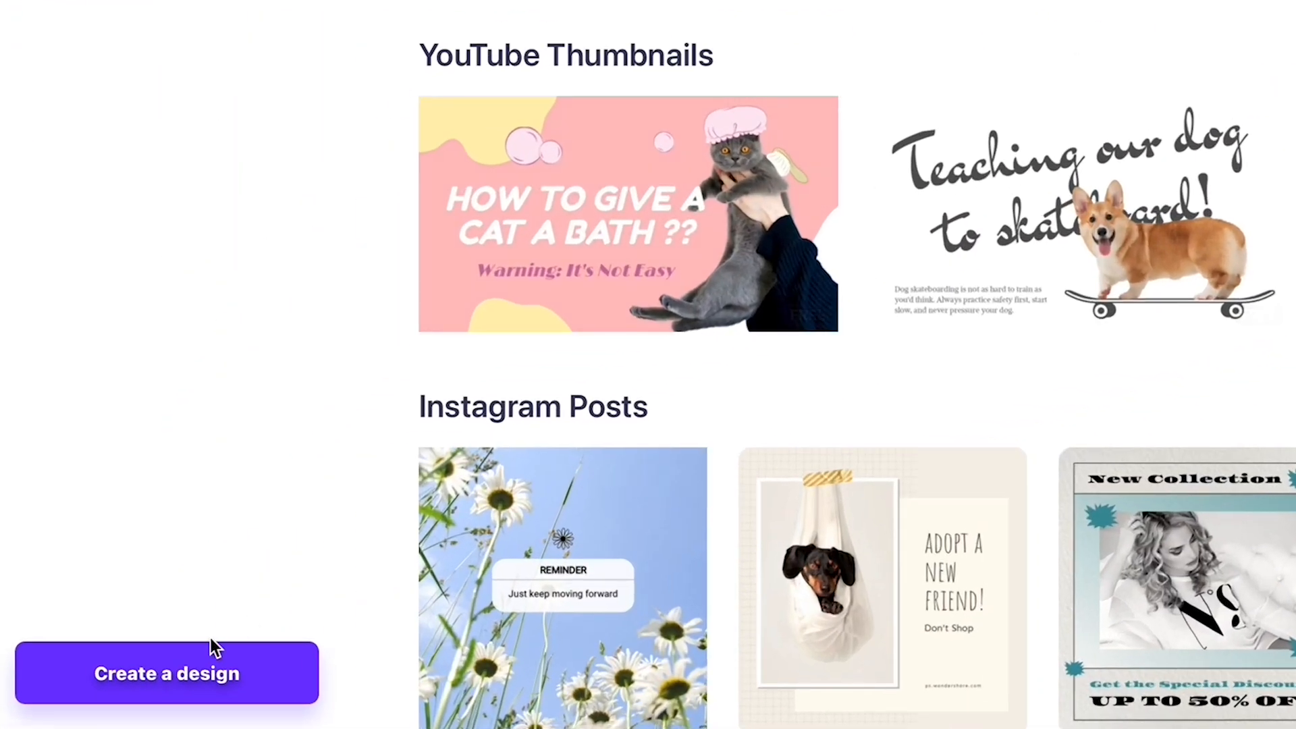
Create a YouTube Thumbnail design and fill its background with the teal swatch.
left_click(166, 673)
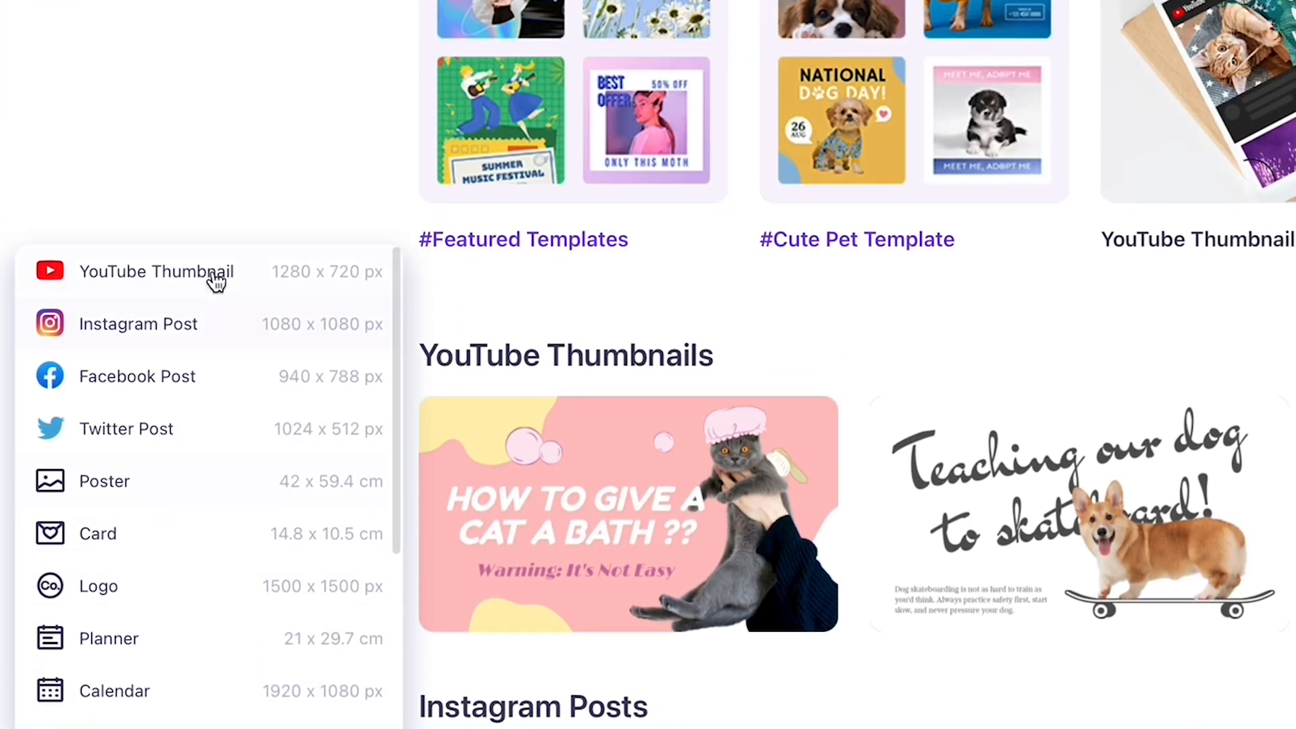
left_click(155, 272)
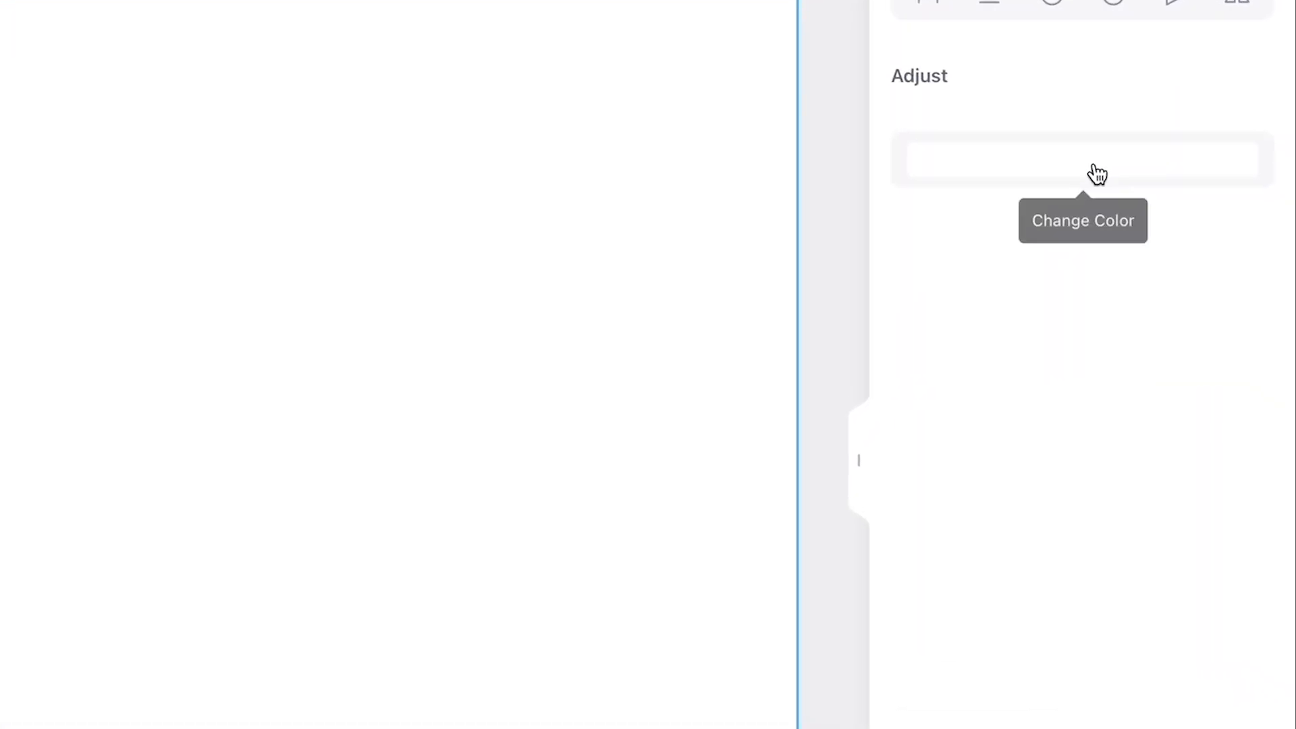
left_click(1081, 159)
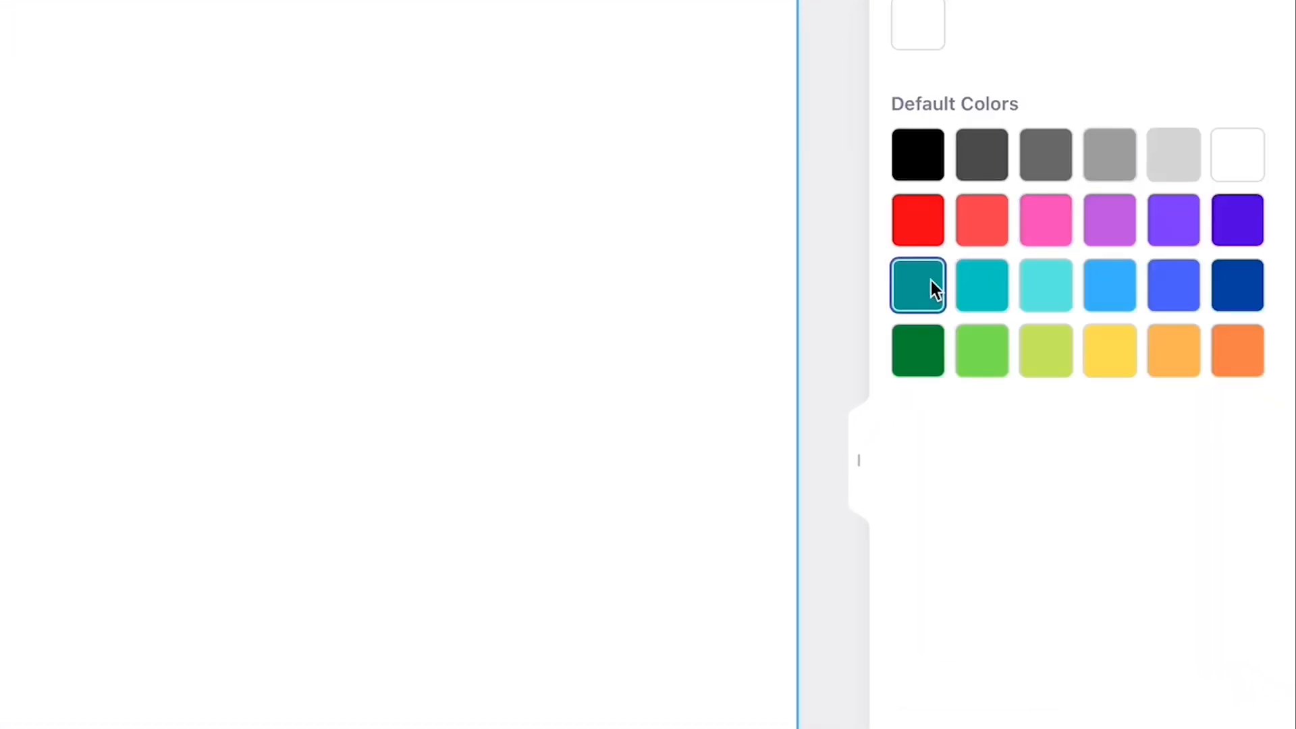
left_click(918, 285)
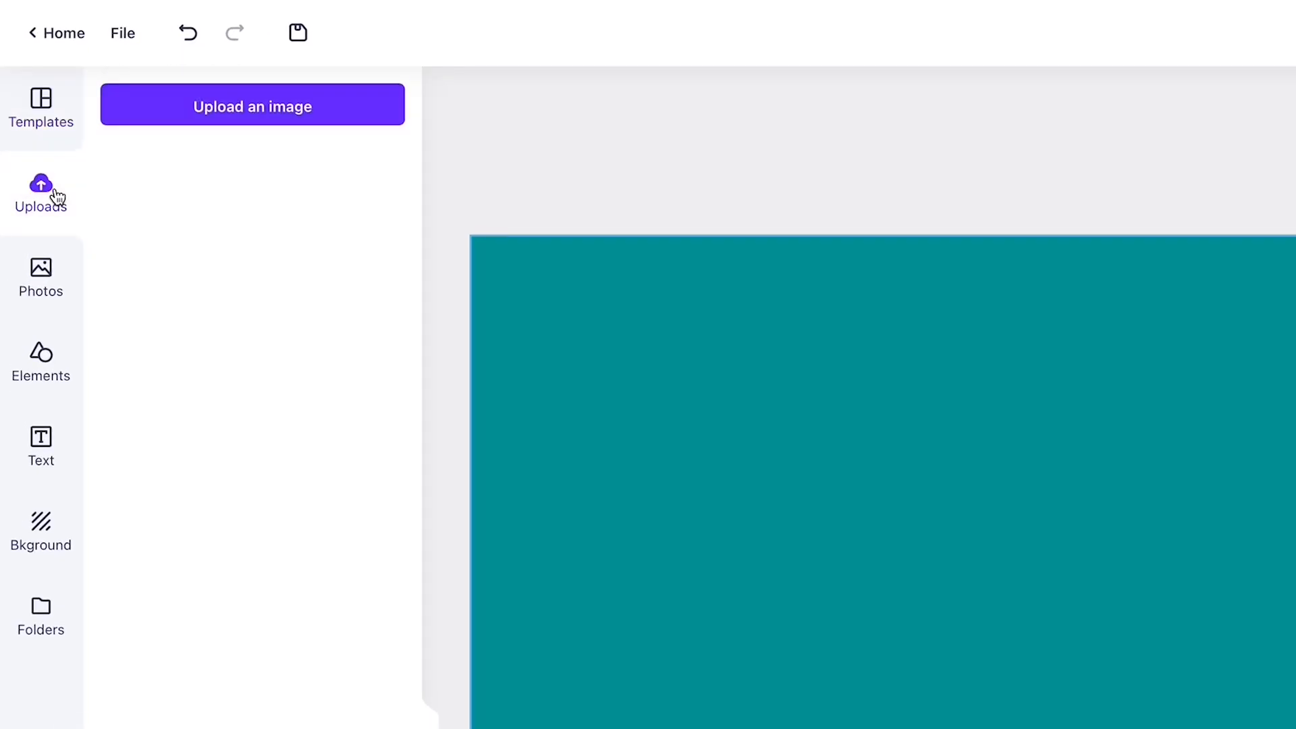
Add the uploaded mountain photo to the canvas inside a rounded blob frame.
left_click(252, 105)
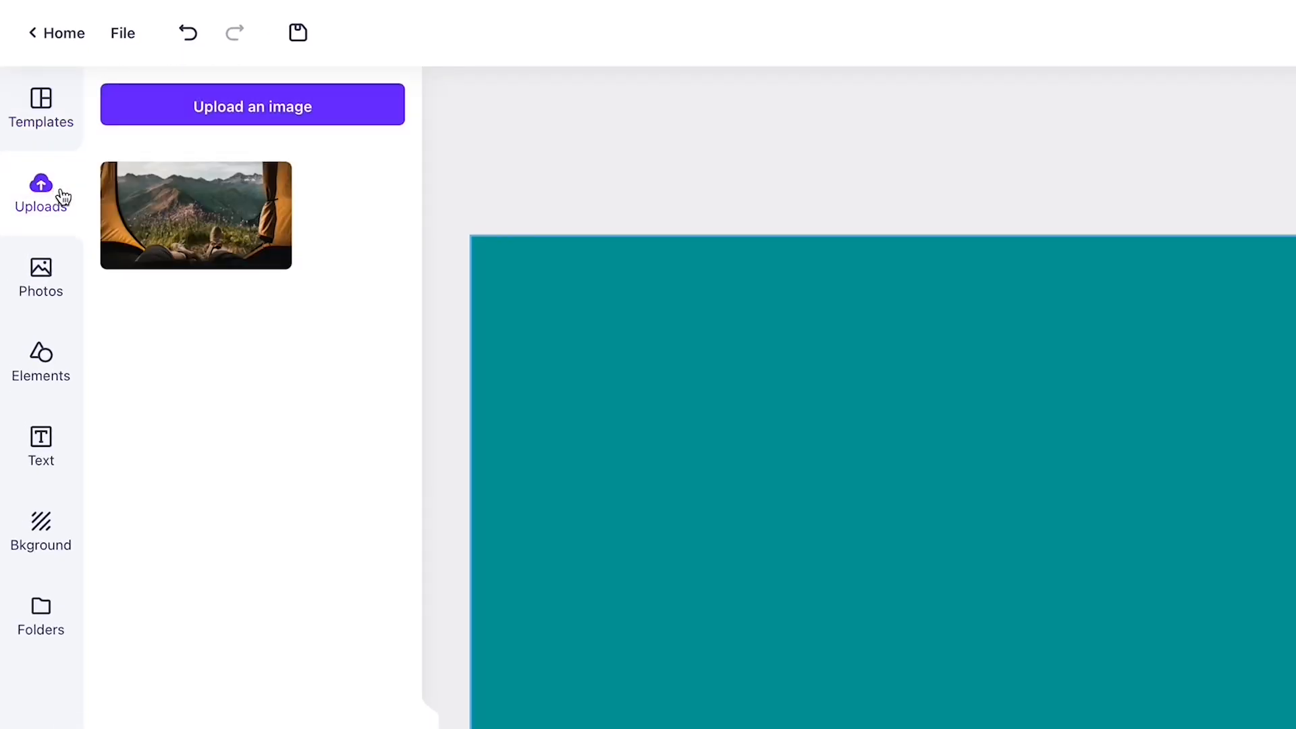
mouse_move(186, 210)
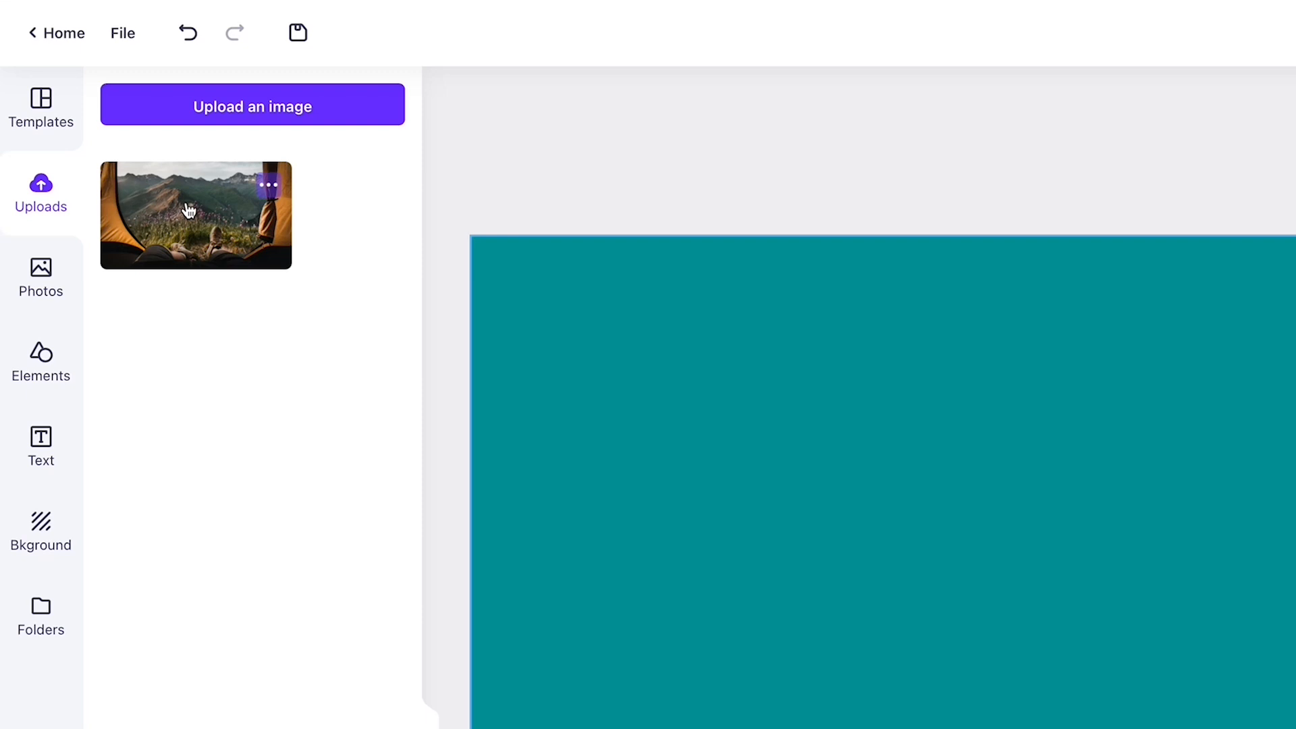
left_click(196, 215)
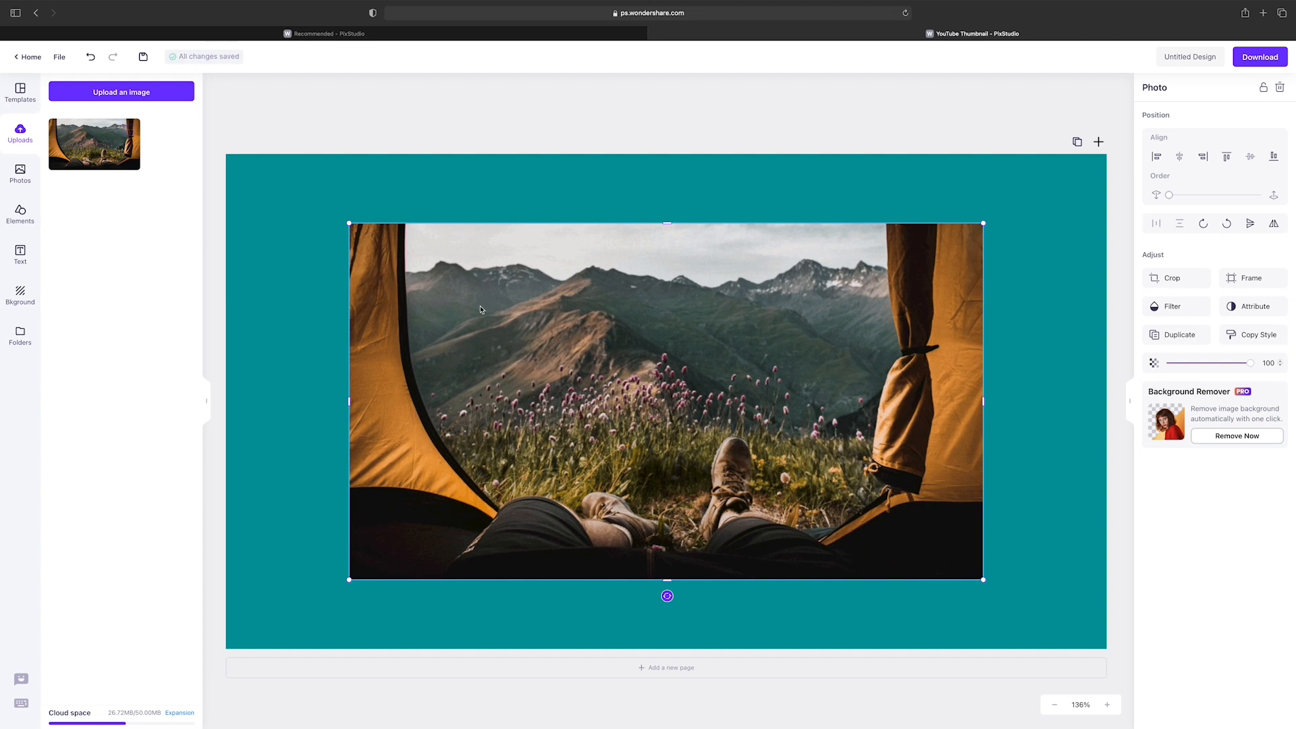
mouse_move(643, 341)
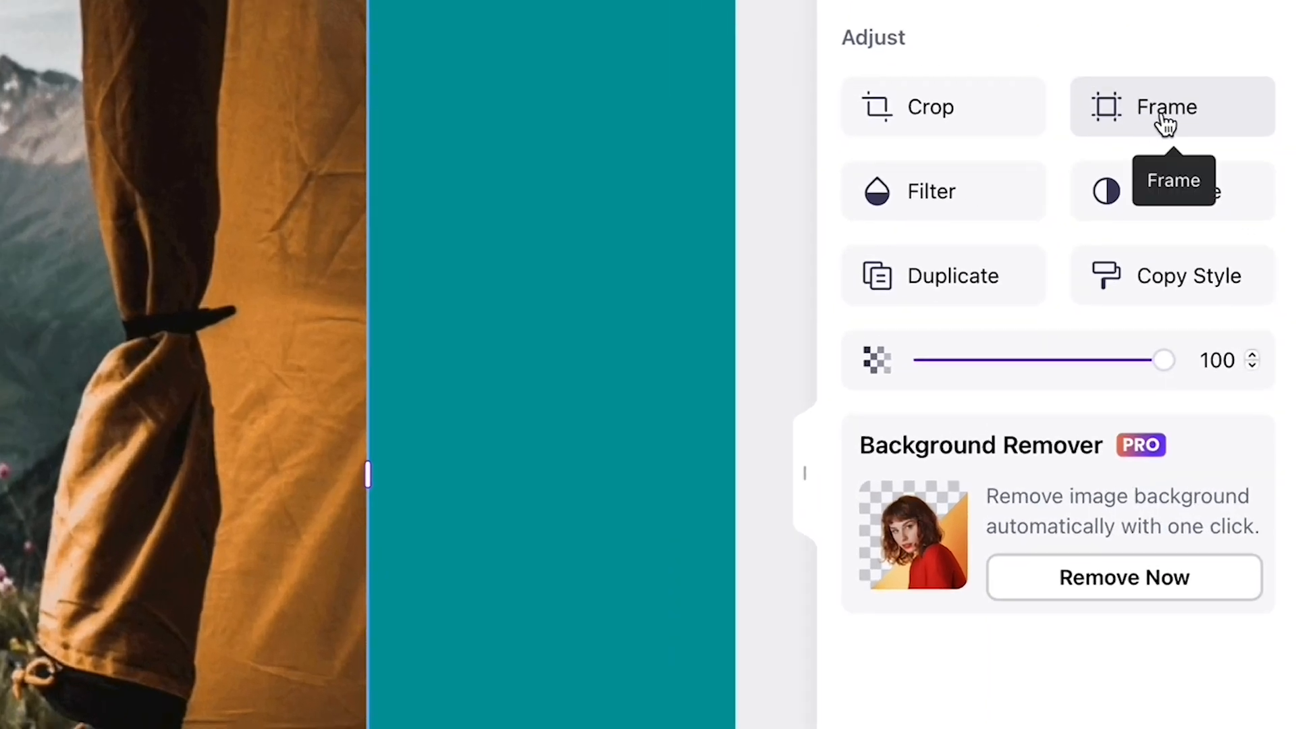
left_click(1164, 106)
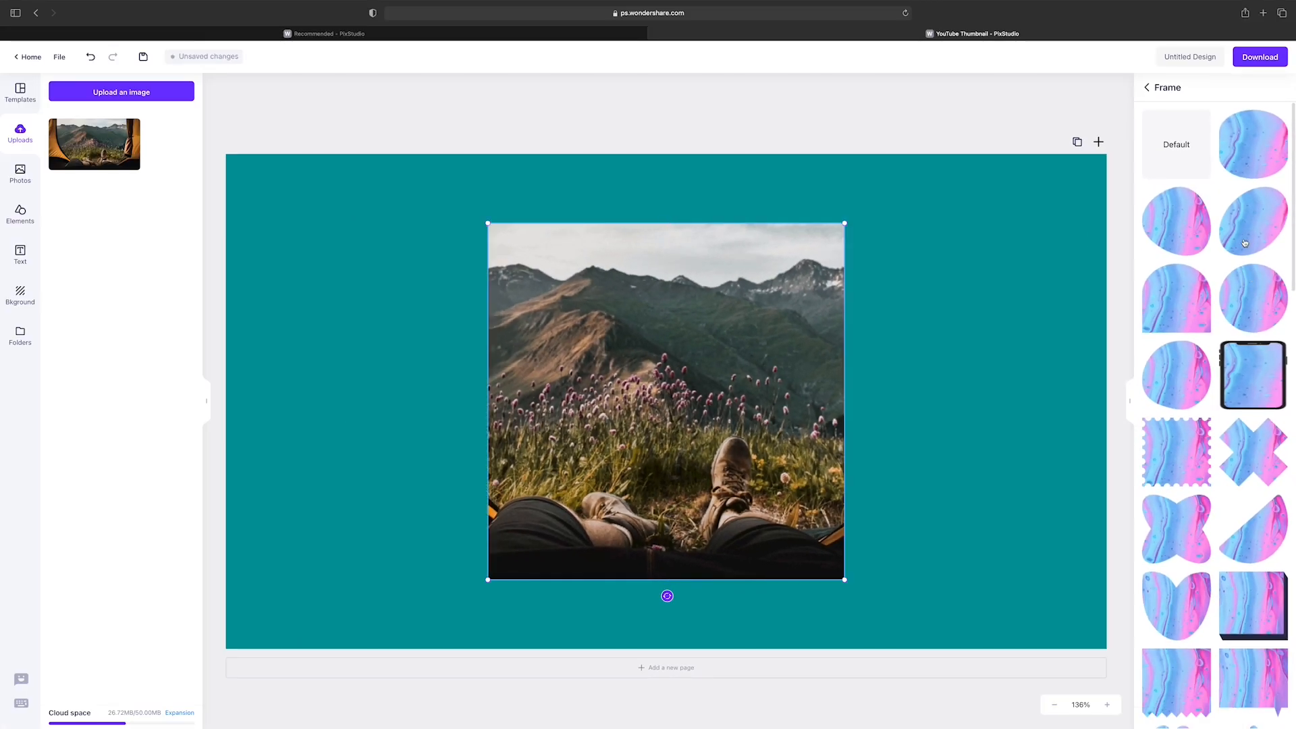
left_click(1253, 220)
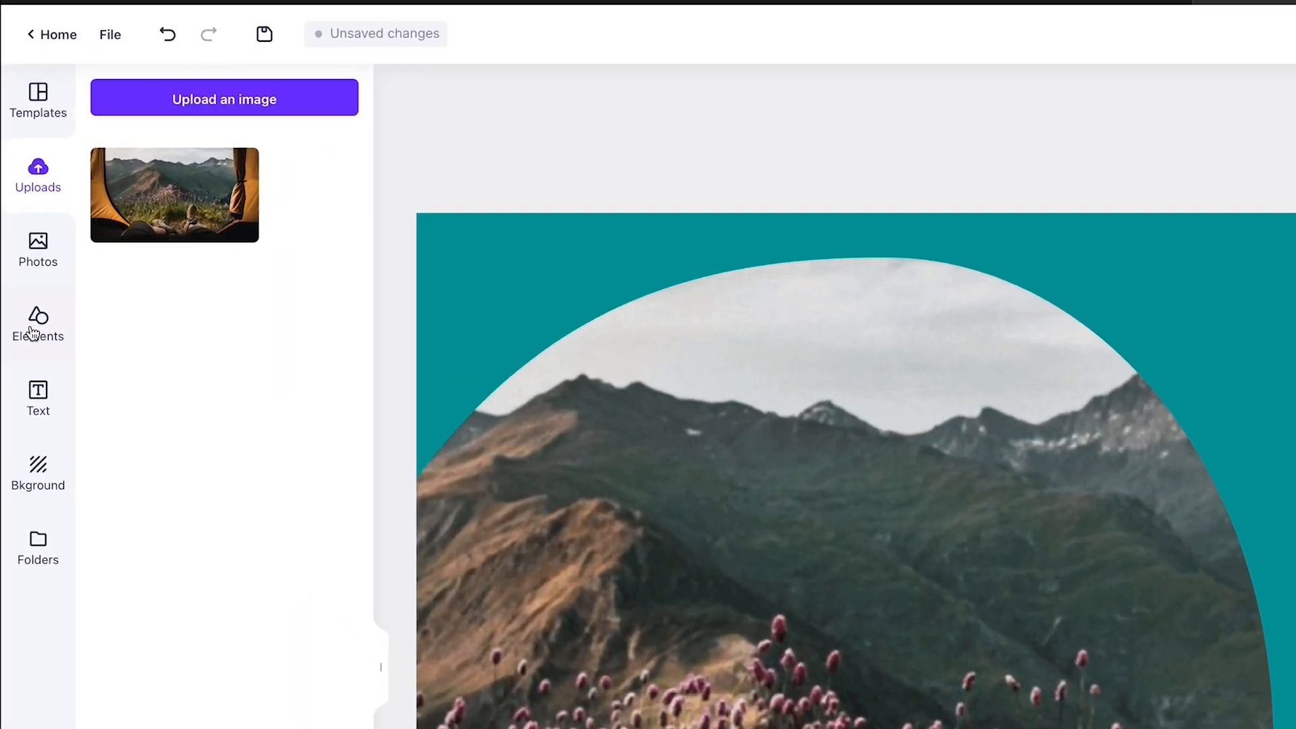
Add a brush-stroke splash from Lines elements, recolour it cyan and send it behind the photo.
left_click(38, 323)
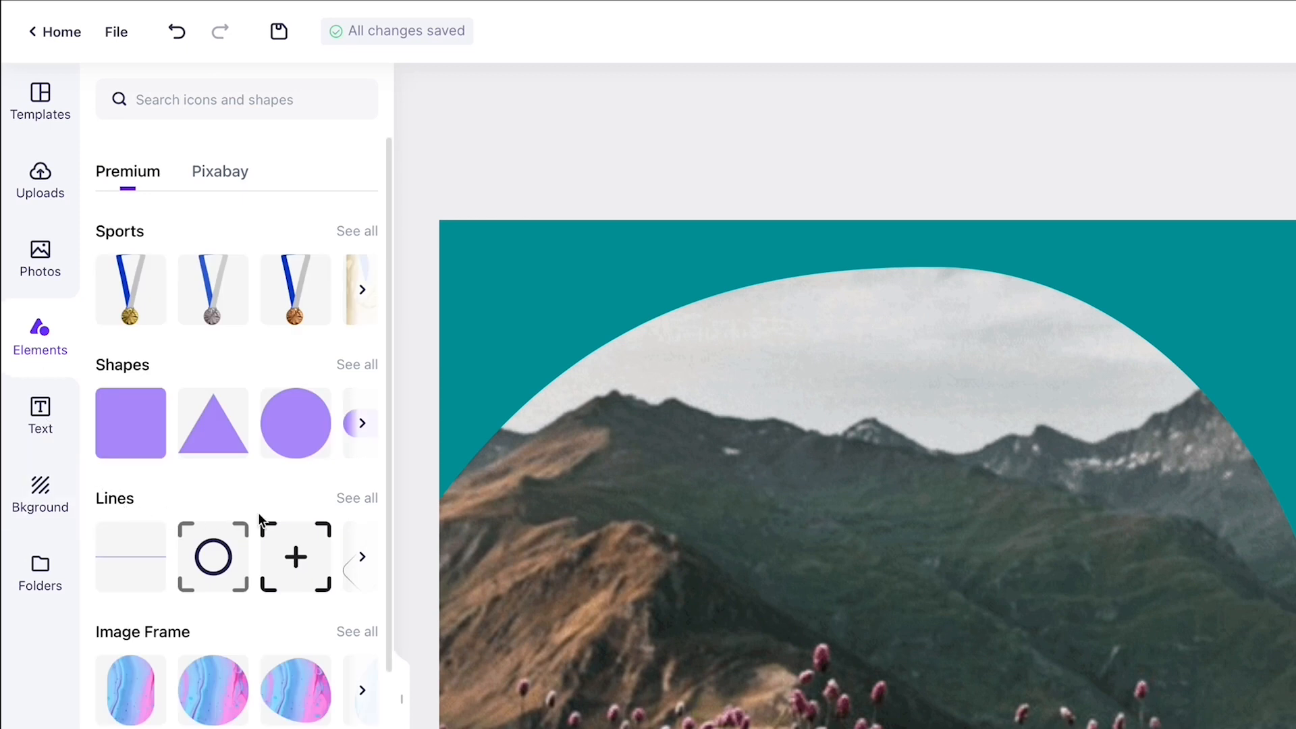
left_click(356, 499)
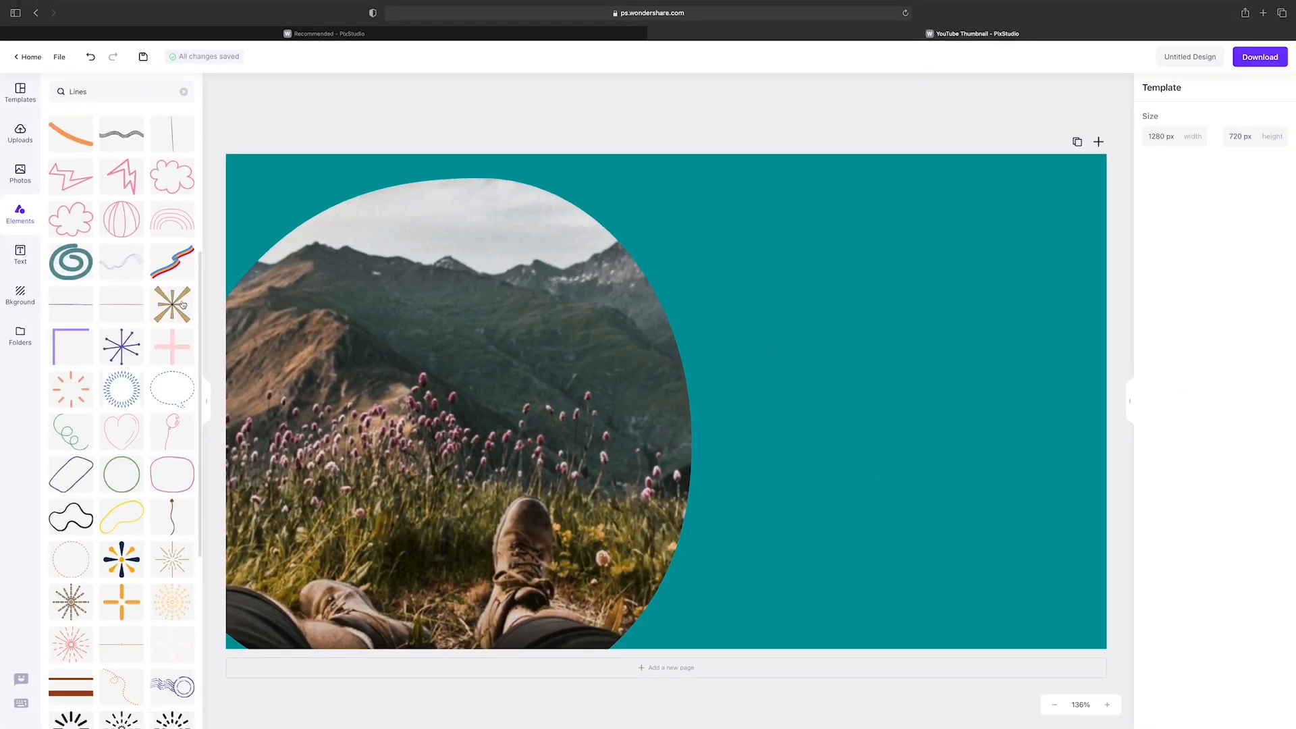
scroll("down", 3)
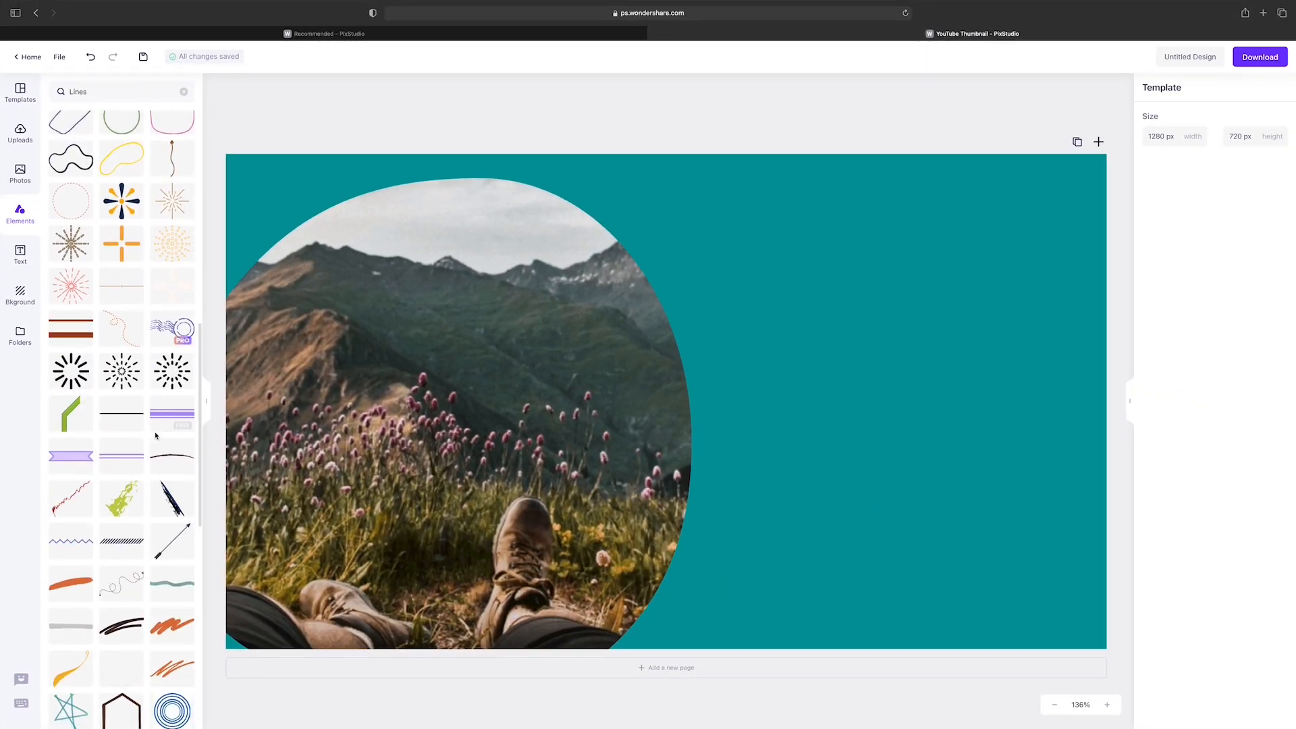
left_click(120, 498)
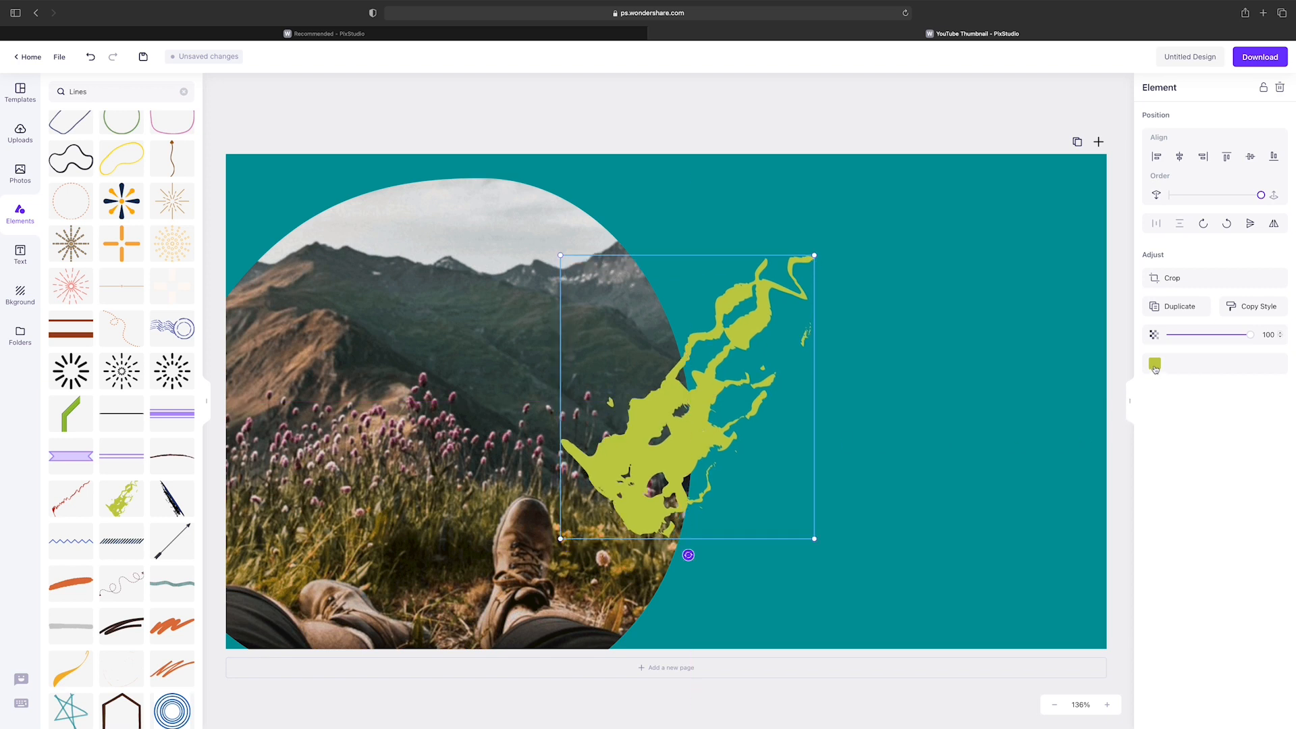
left_click(1154, 363)
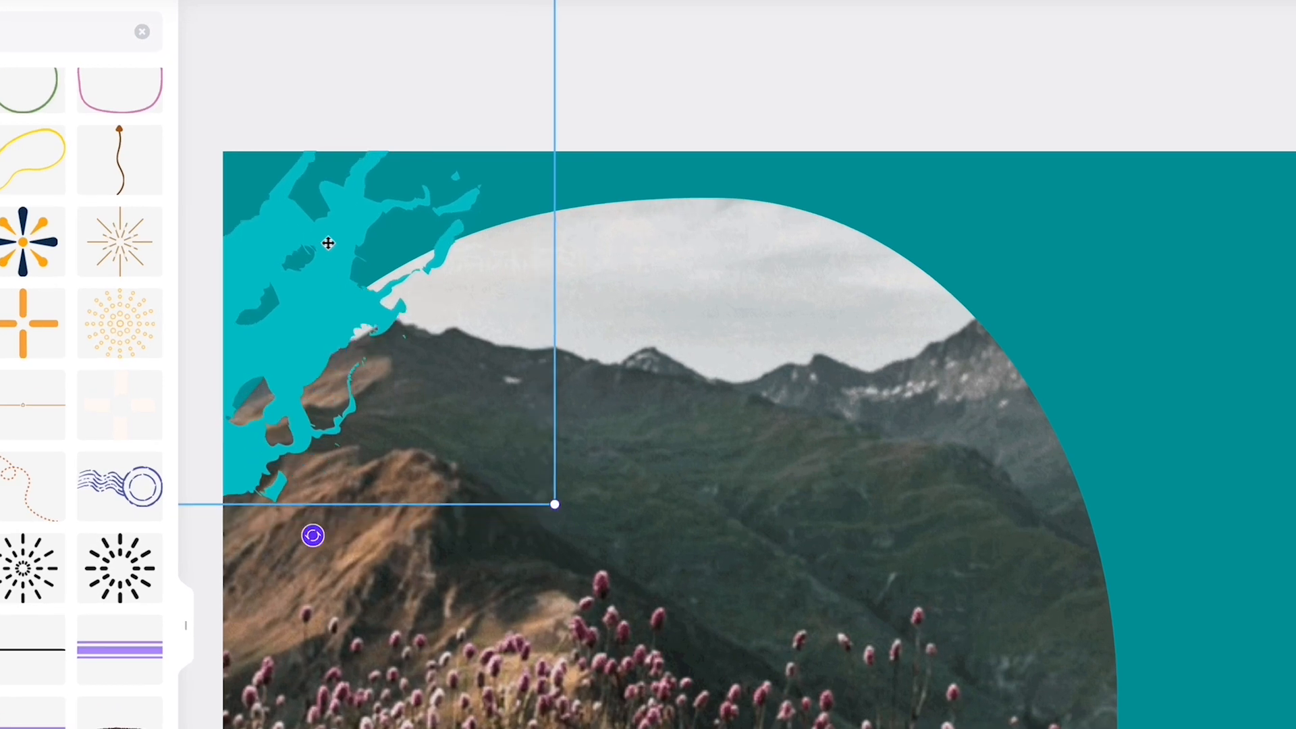
right_click(328, 243)
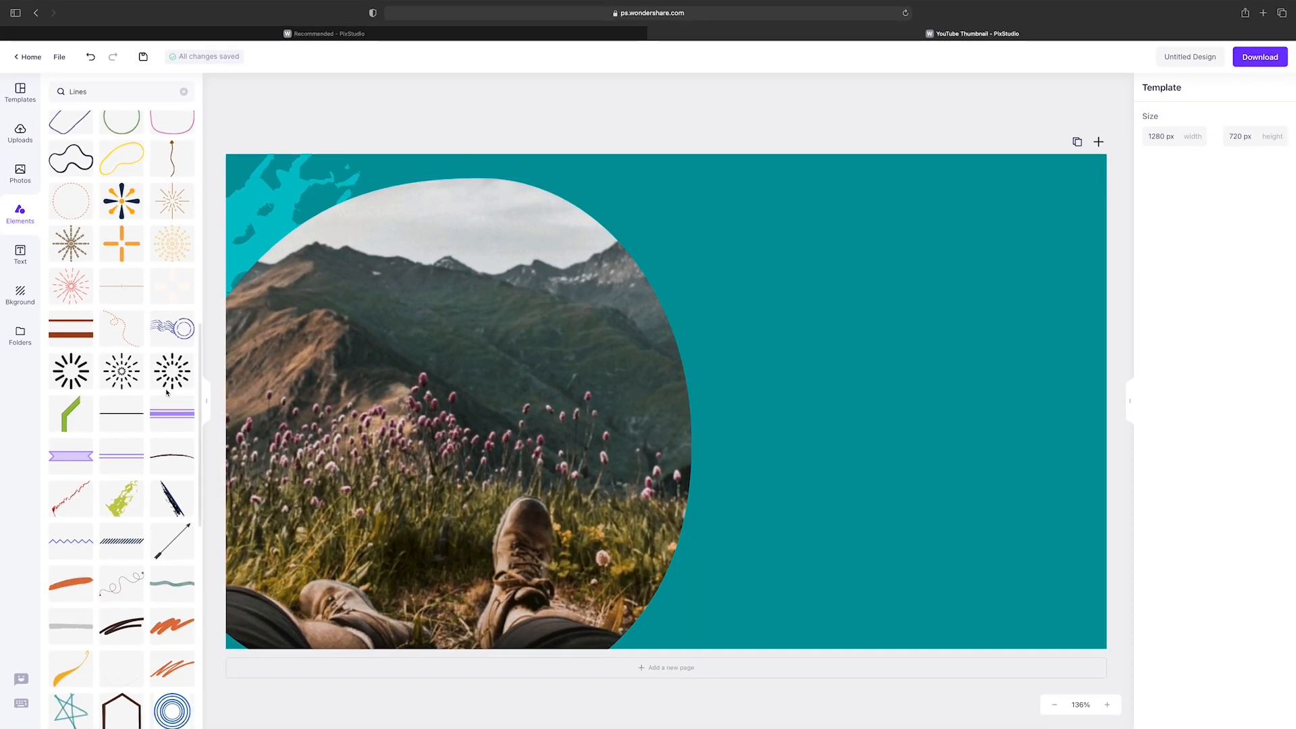
Add the scribbled brush circle on the right half and recolour it cyan.
scroll("down", 3)
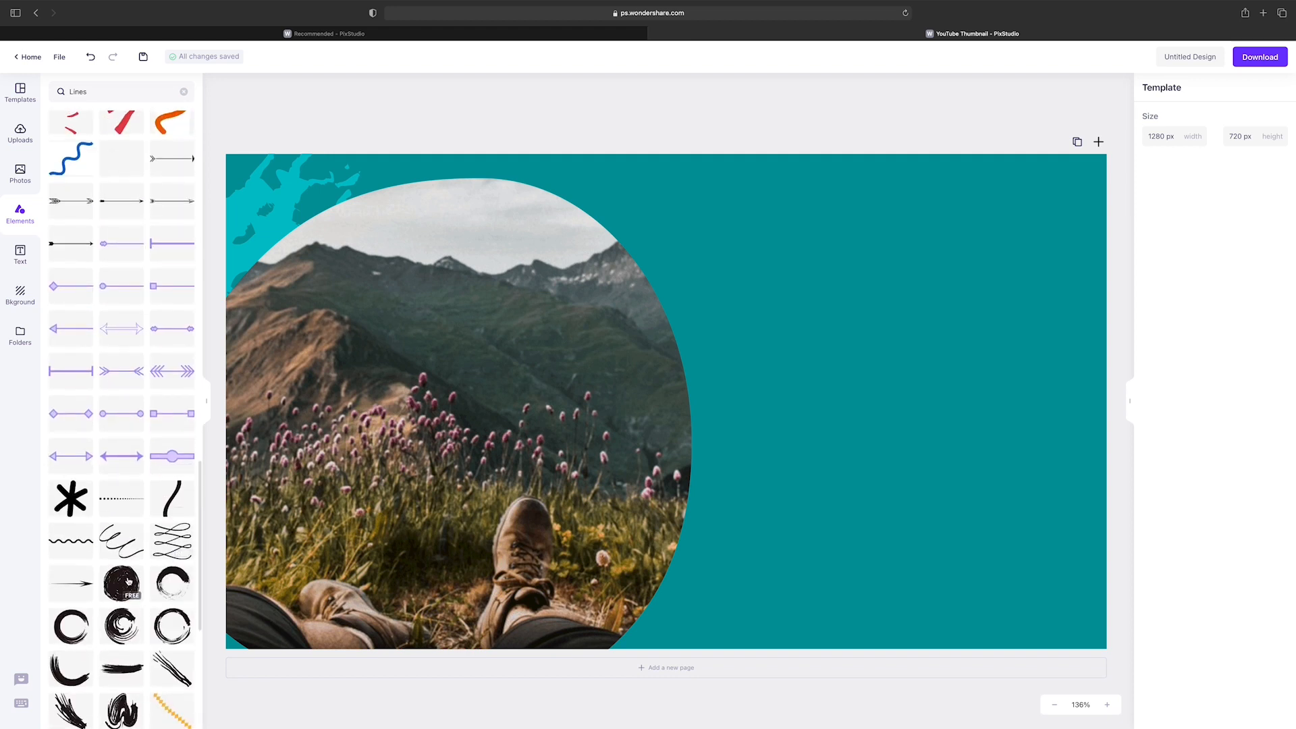
left_click(120, 582)
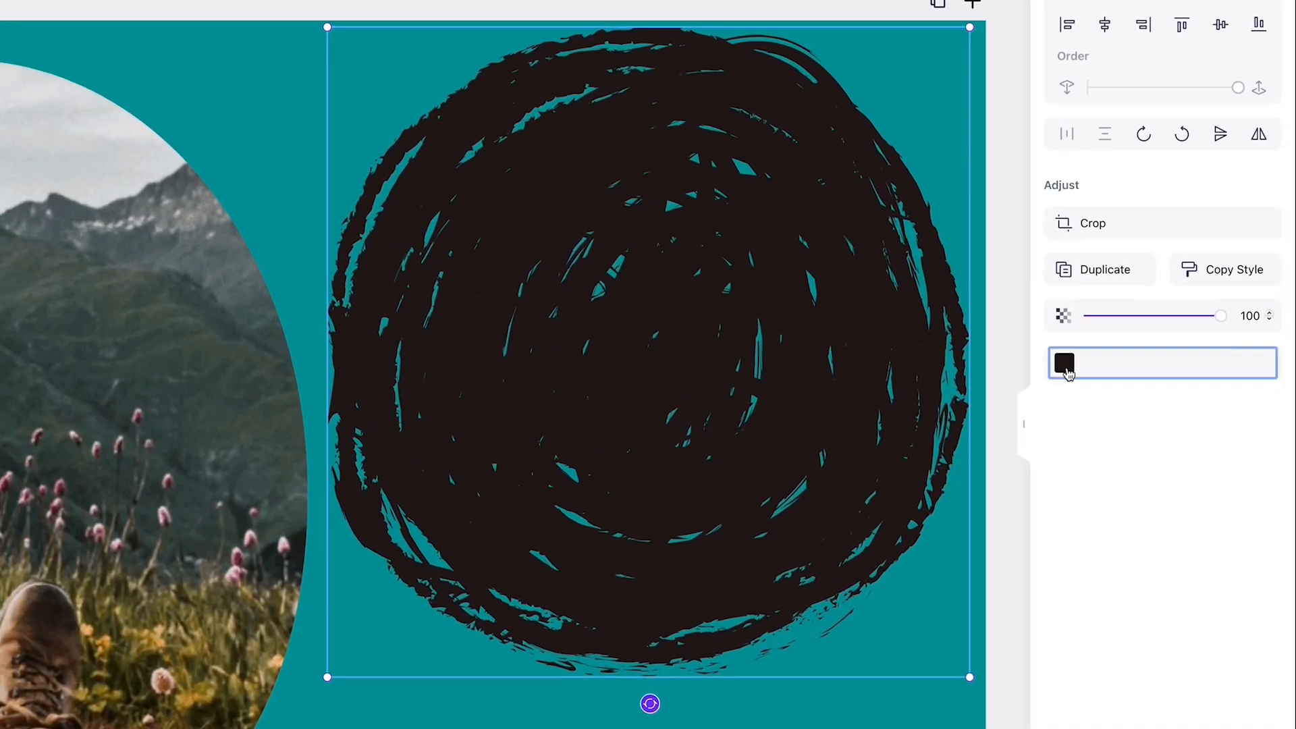
left_click(1065, 366)
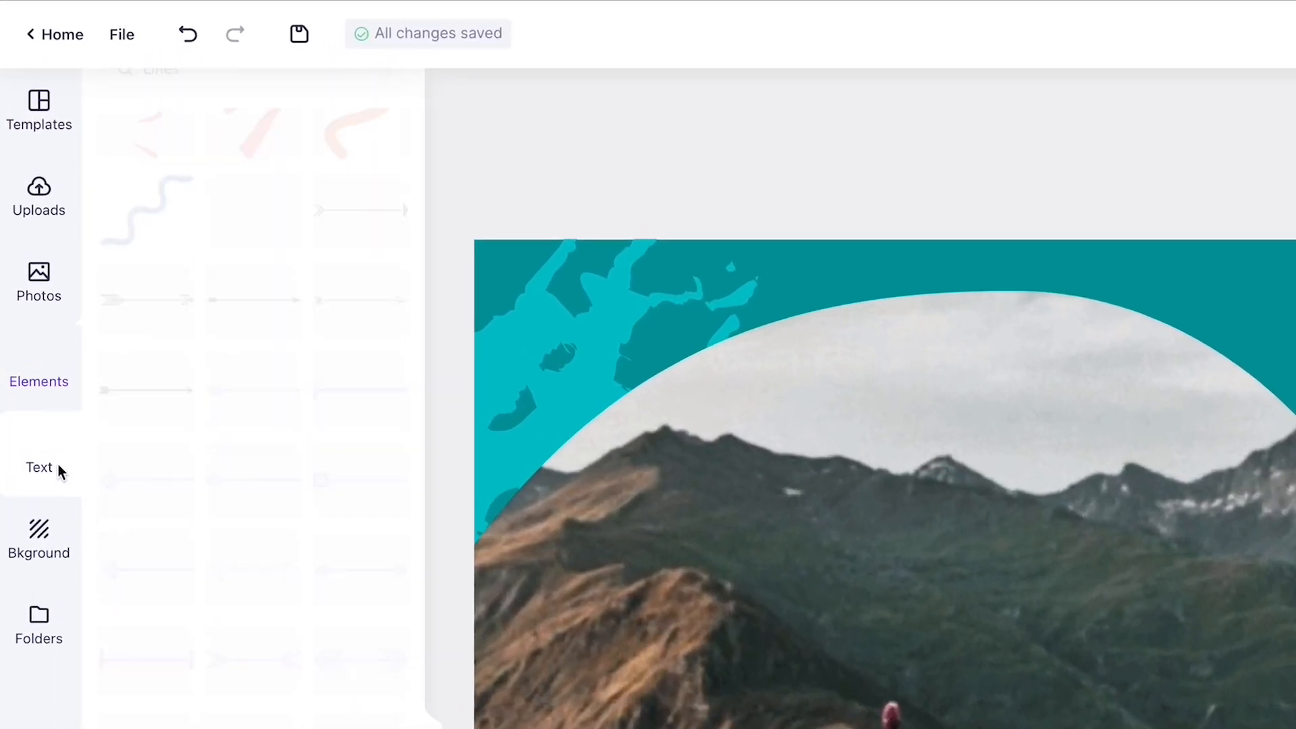
Add a heading 'Exploring Scotland' at size 90 with wider line spacing over the circle.
left_click(39, 467)
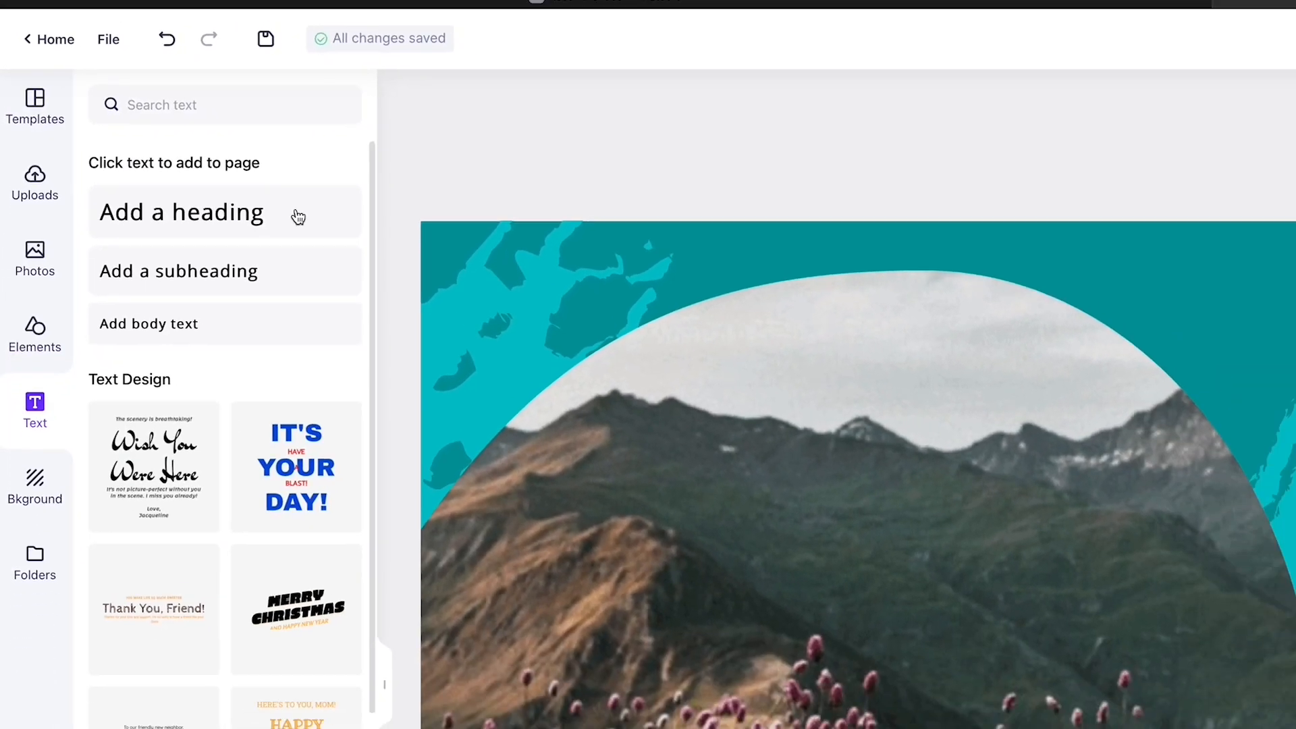
left_click(181, 212)
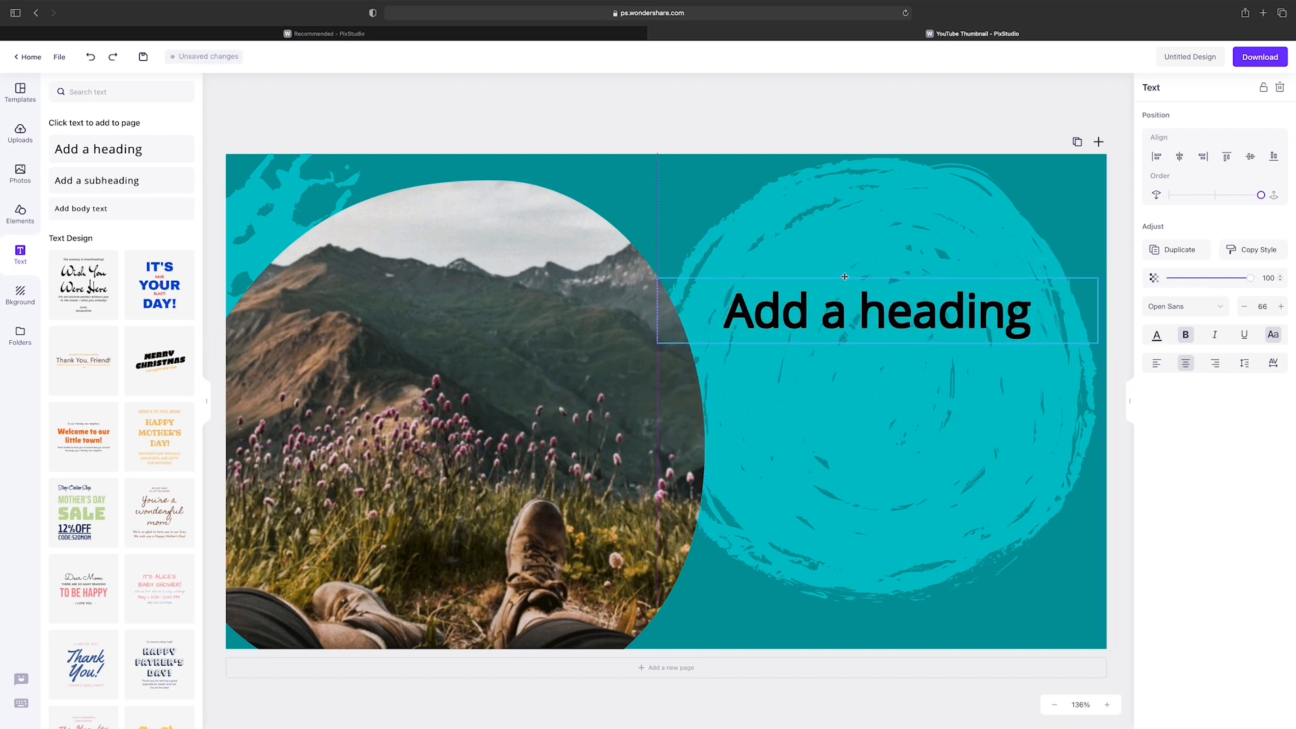
type("Exploring Scotland")
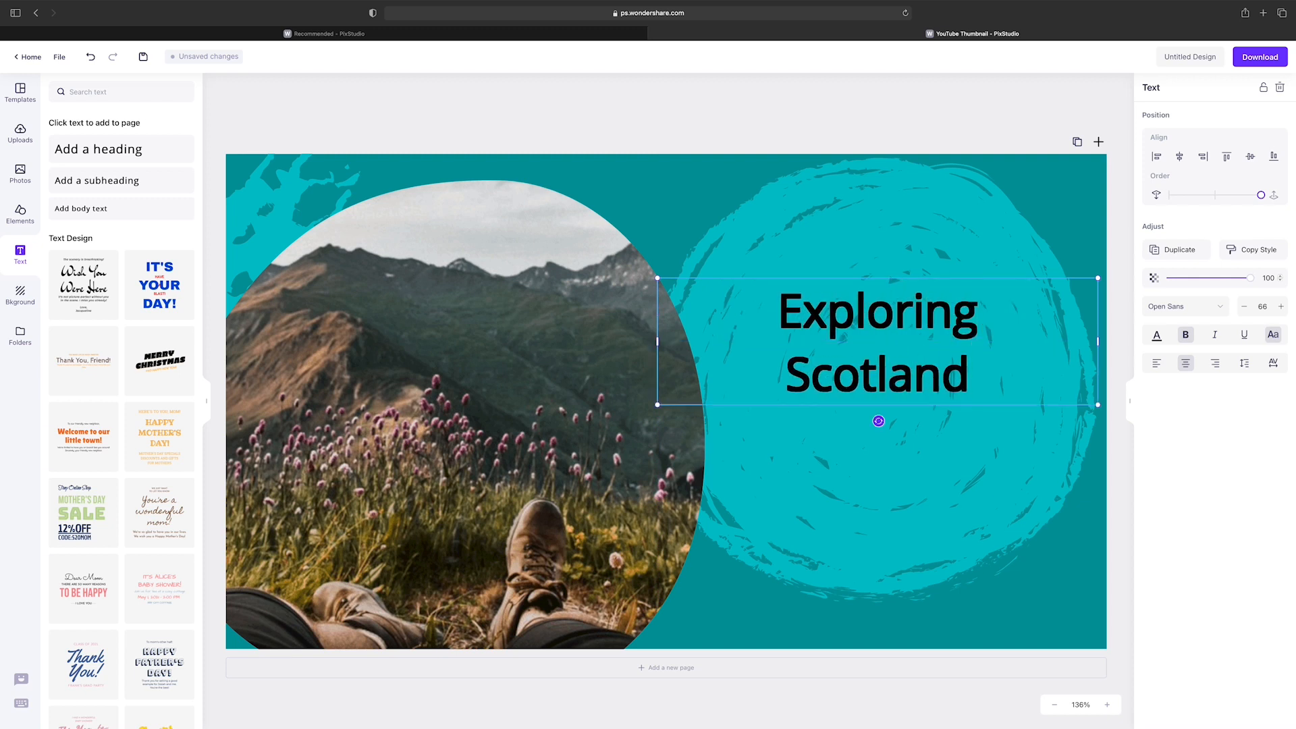
double_click(878, 343)
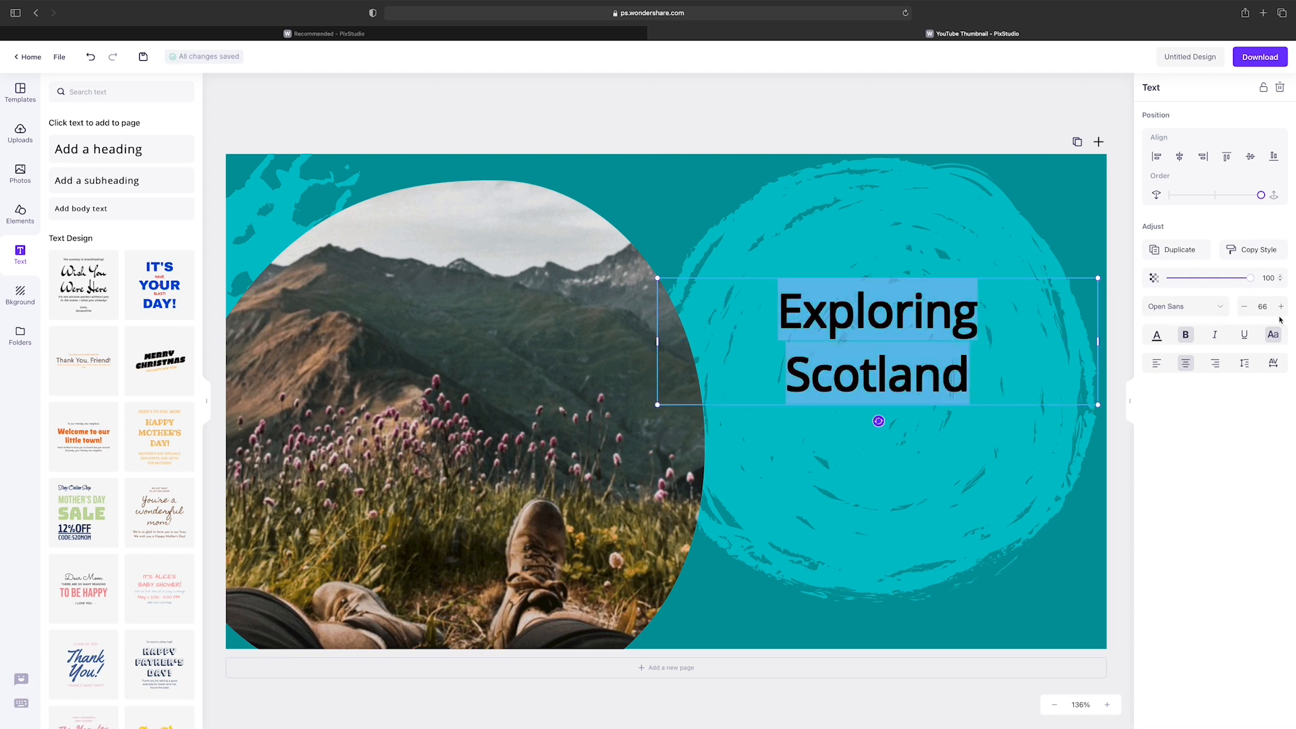
left_click(1281, 306)
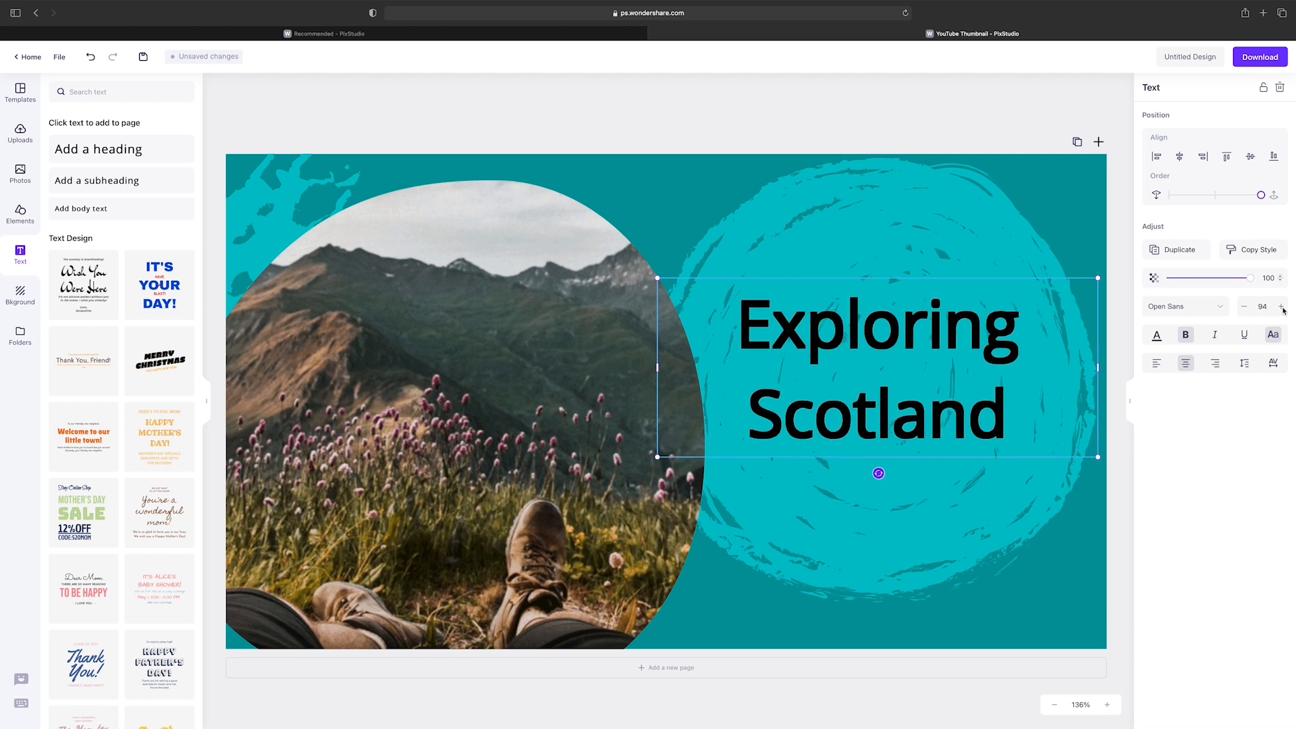
left_click(1246, 306)
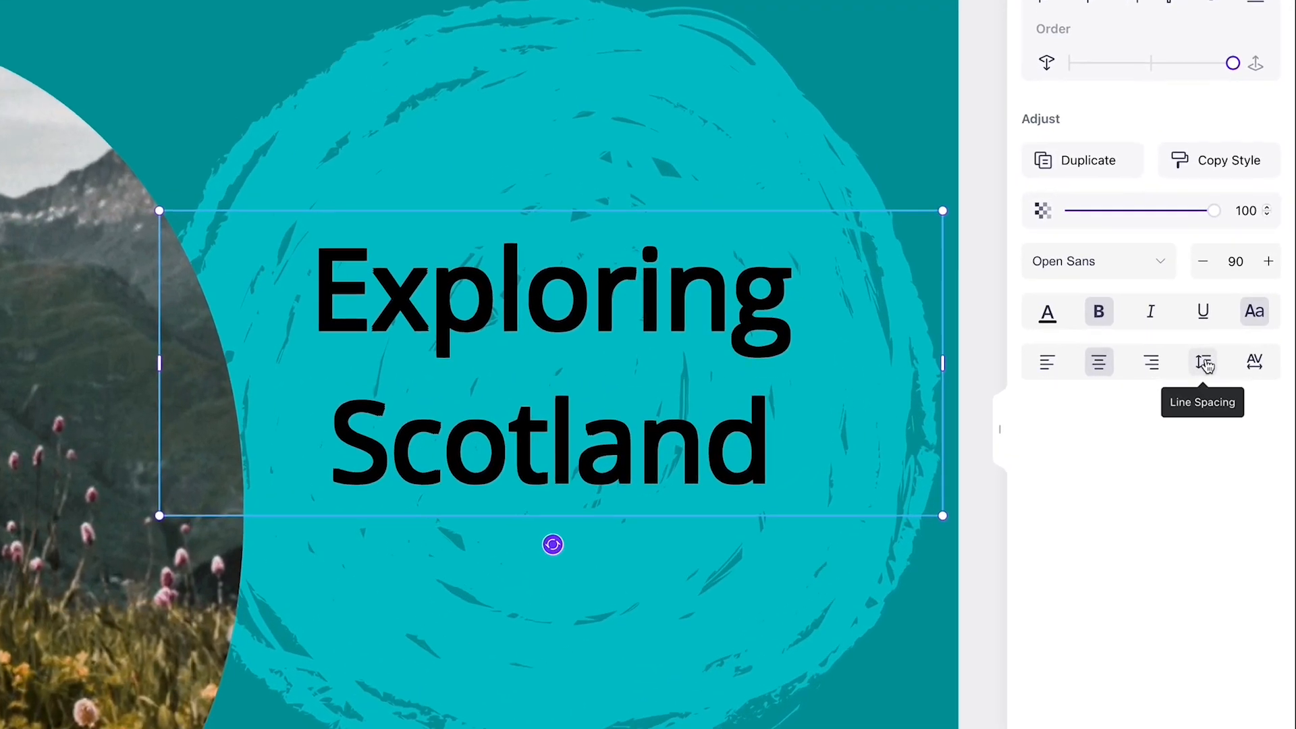
left_click(1203, 362)
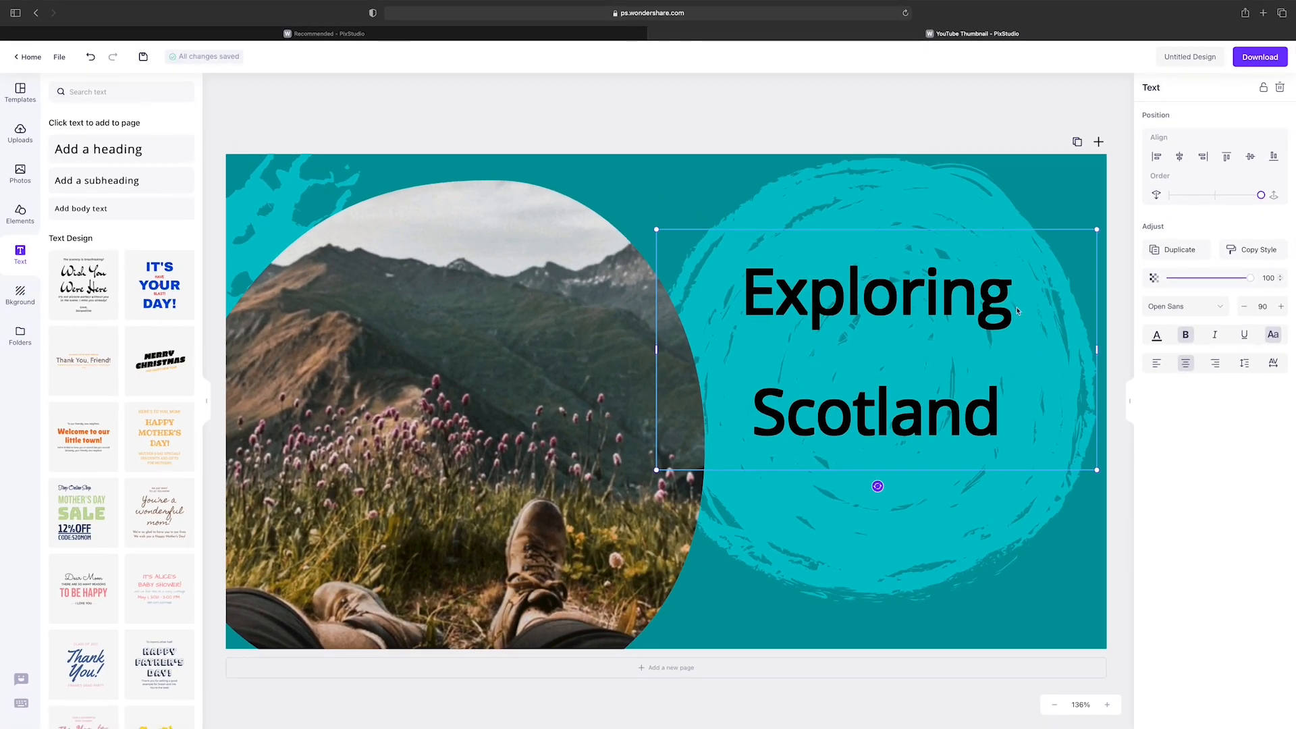
mouse_move(1157, 334)
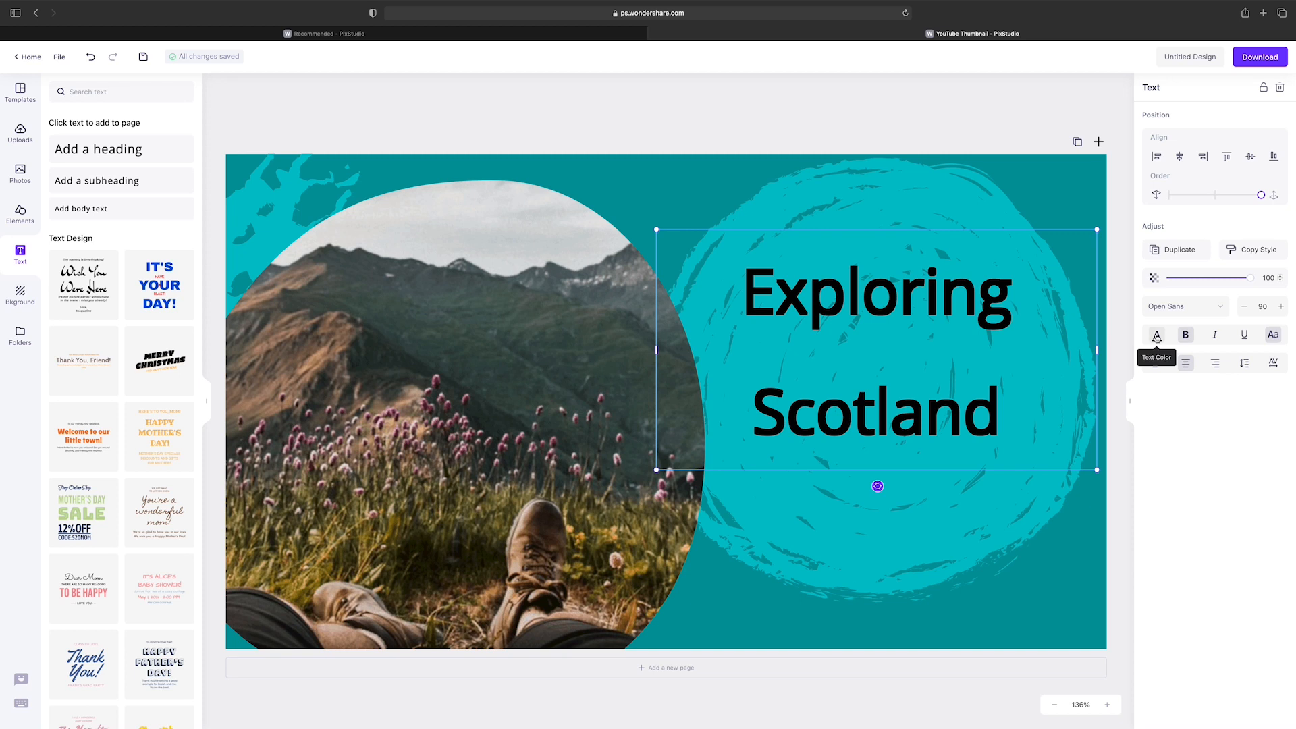
left_click(1155, 335)
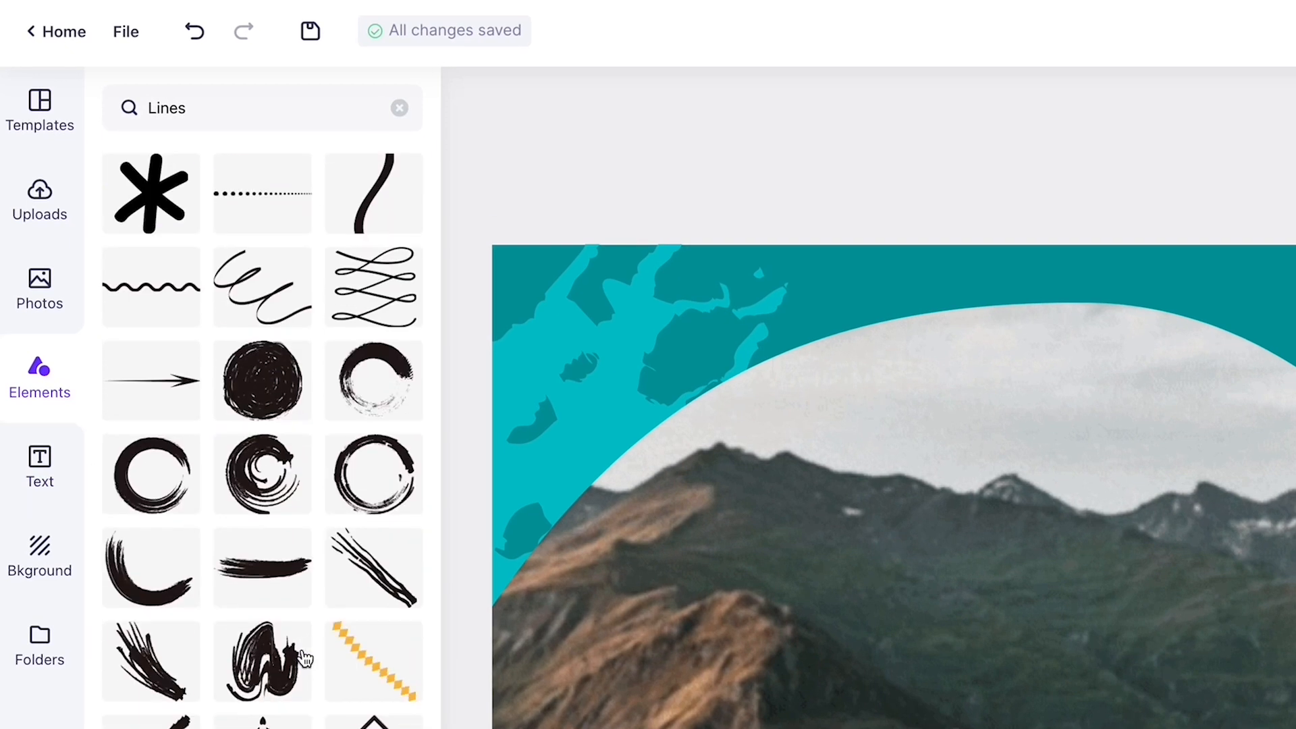
Make the heading light grey and colour the striped line between its two lines.
scroll("up", 3)
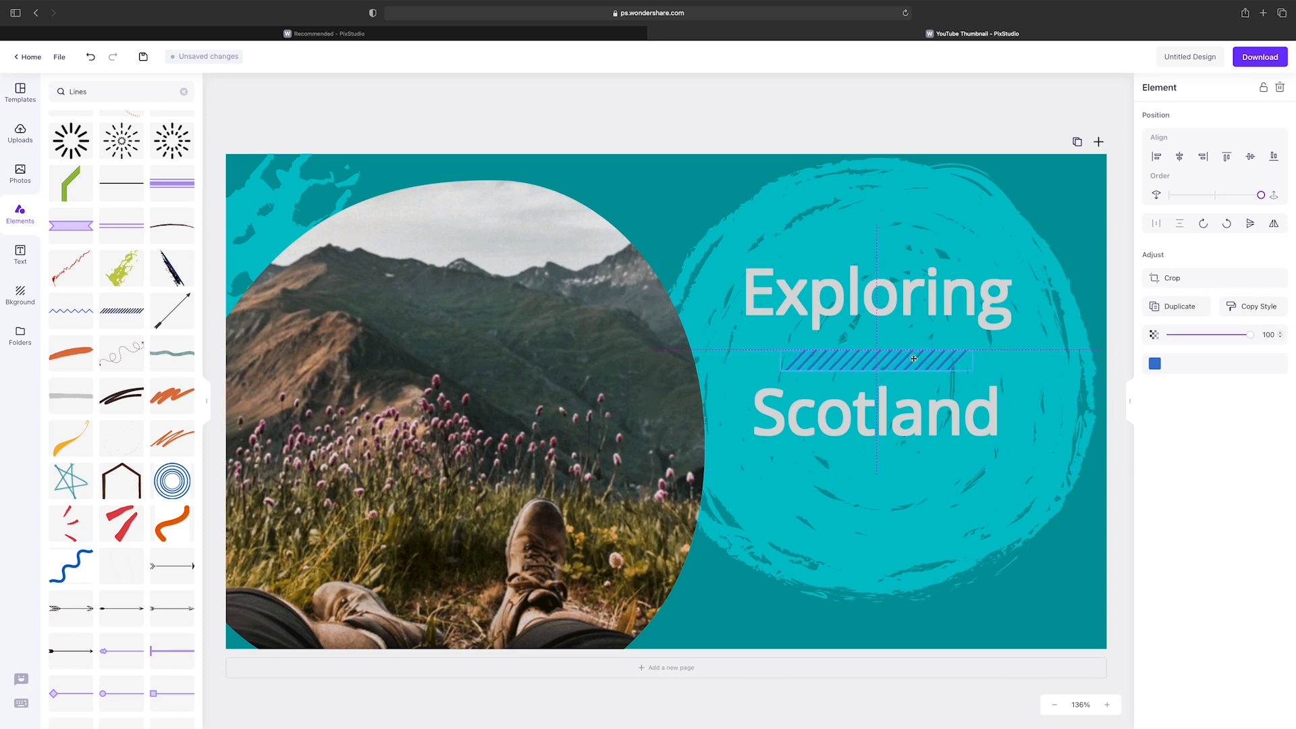
left_click(1154, 363)
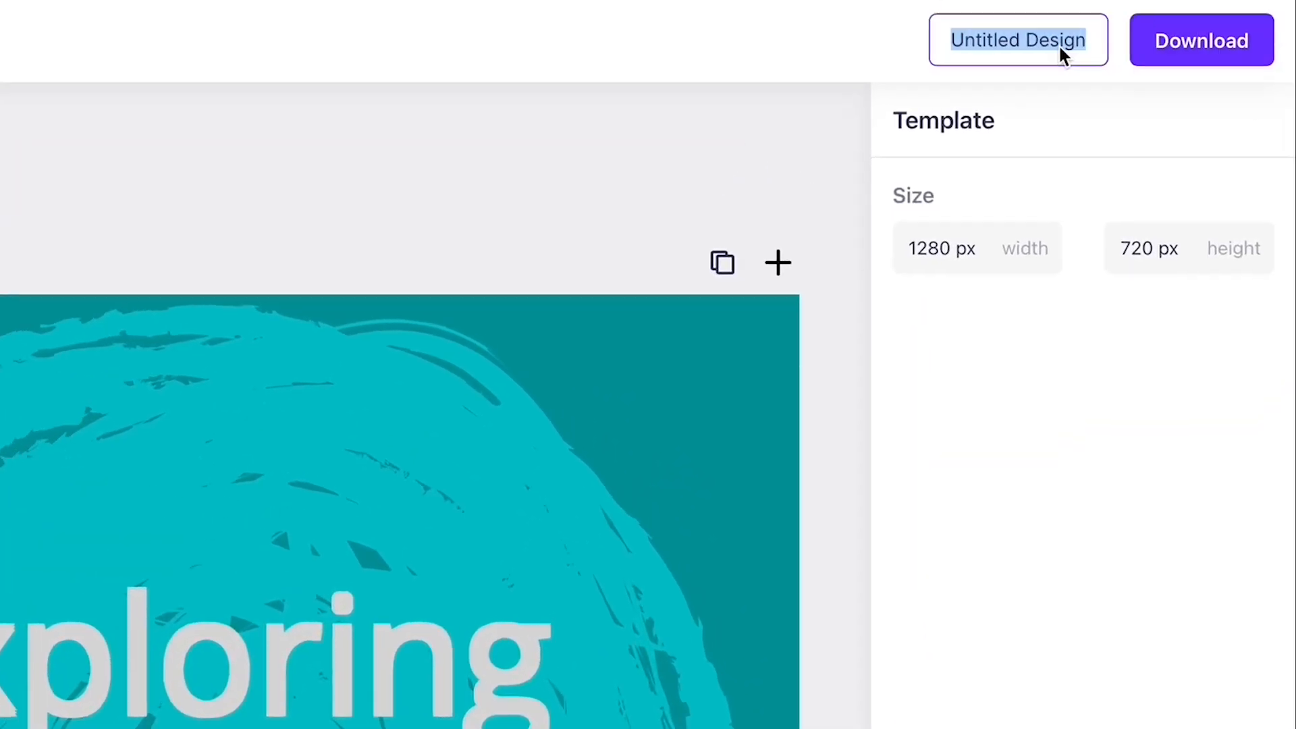
Title the design 'Thumbnail' and download it as a JPG.
type("humbna")
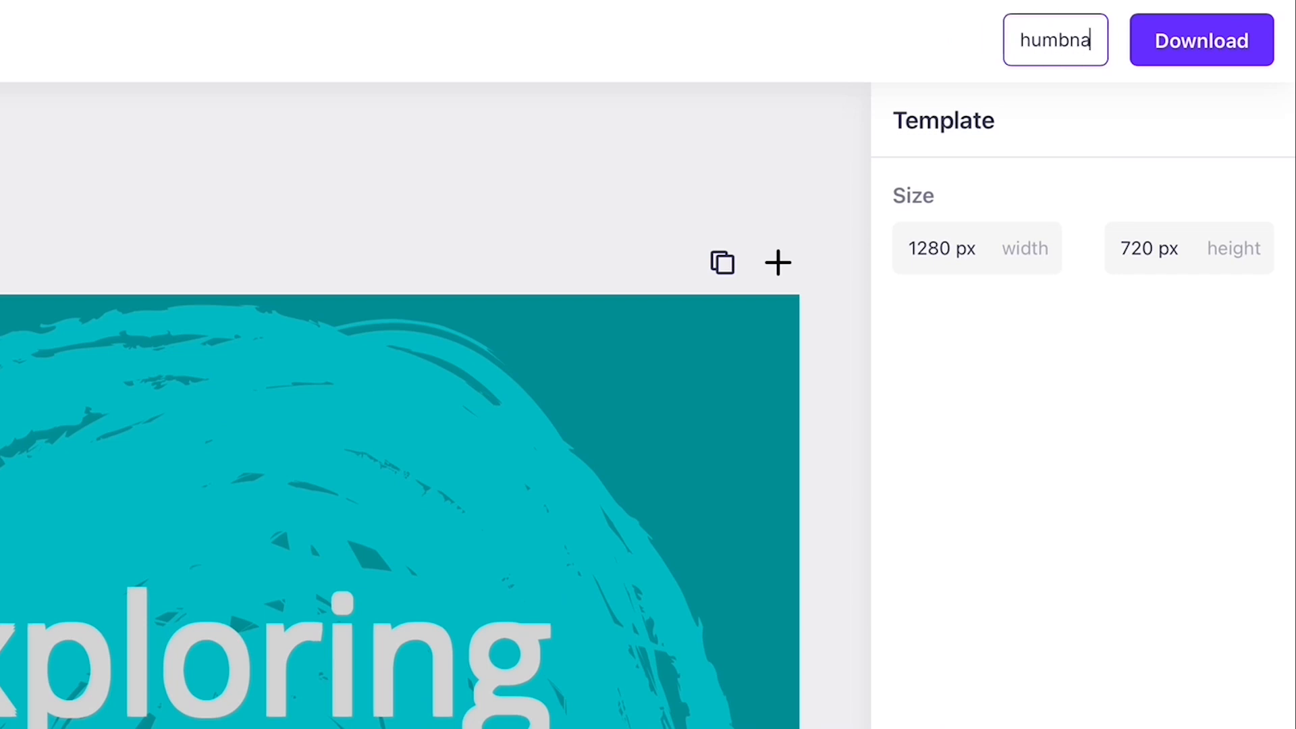
type("Thumbnail")
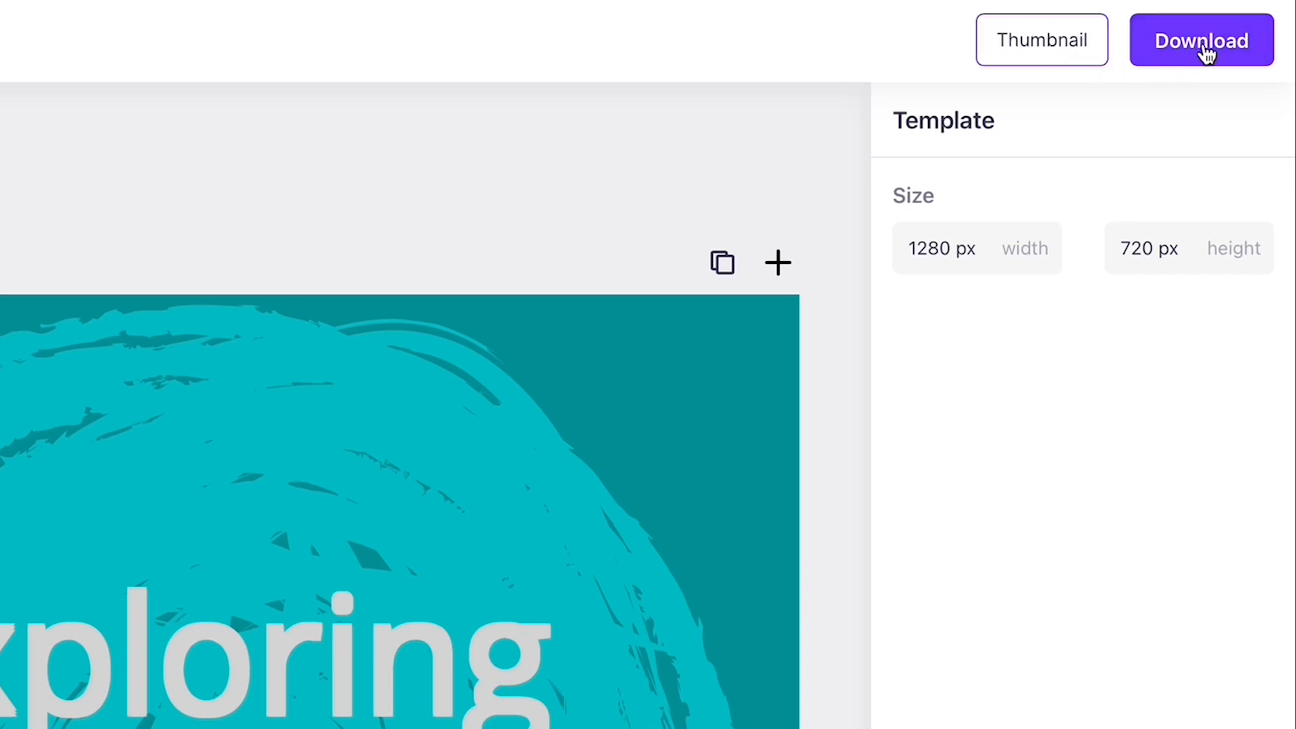
left_click(1201, 39)
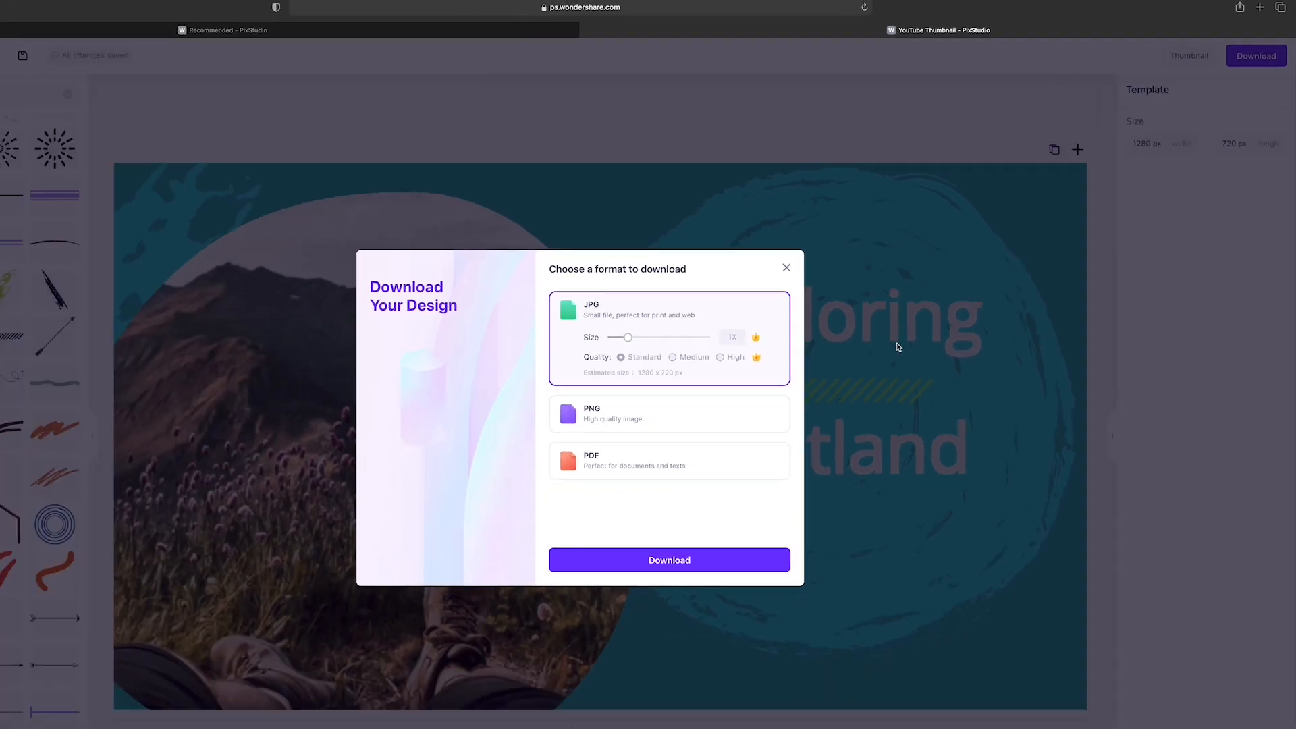
left_click(669, 559)
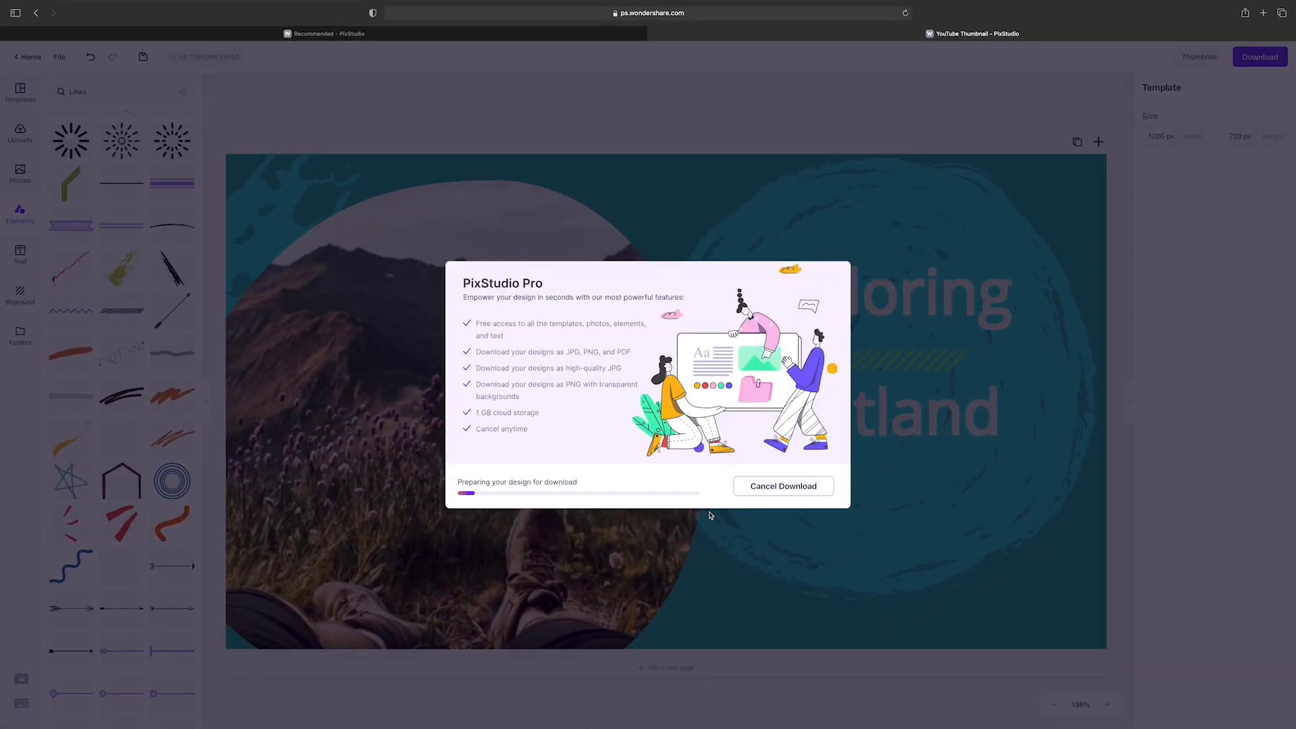